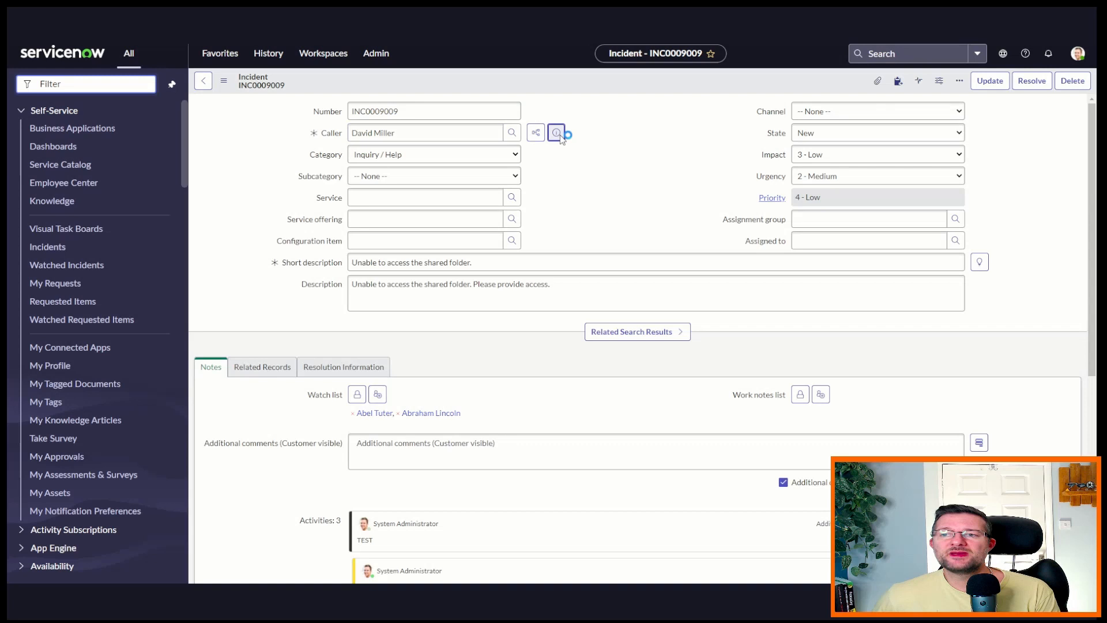
- Post a TEST comment on INC0009009, then find Emails through the 'email' filter
click(556, 133)
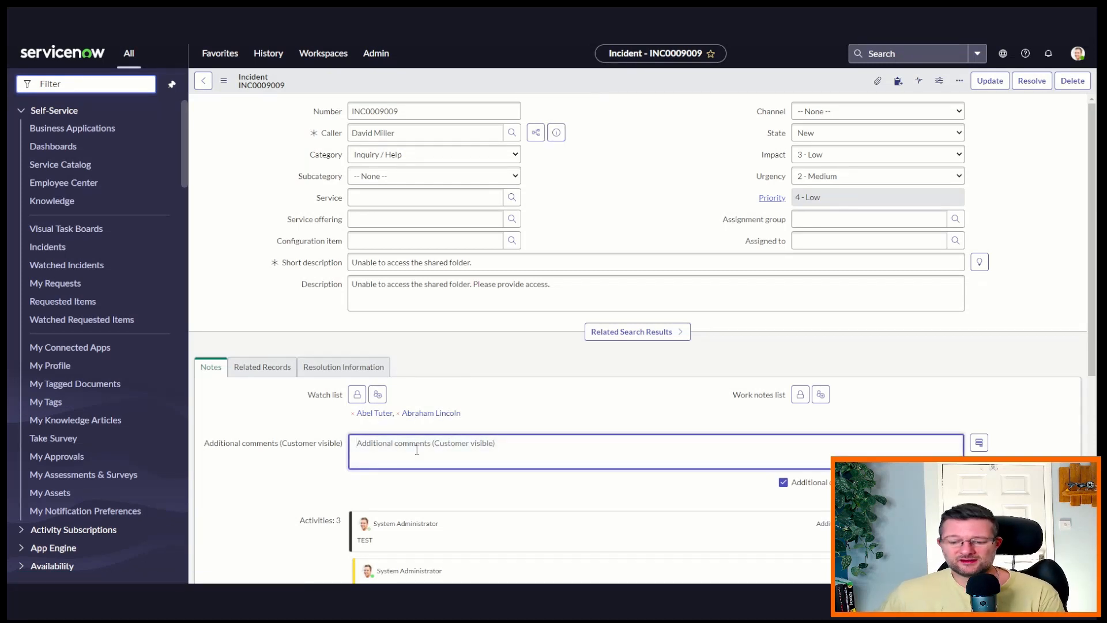
text(TEST)
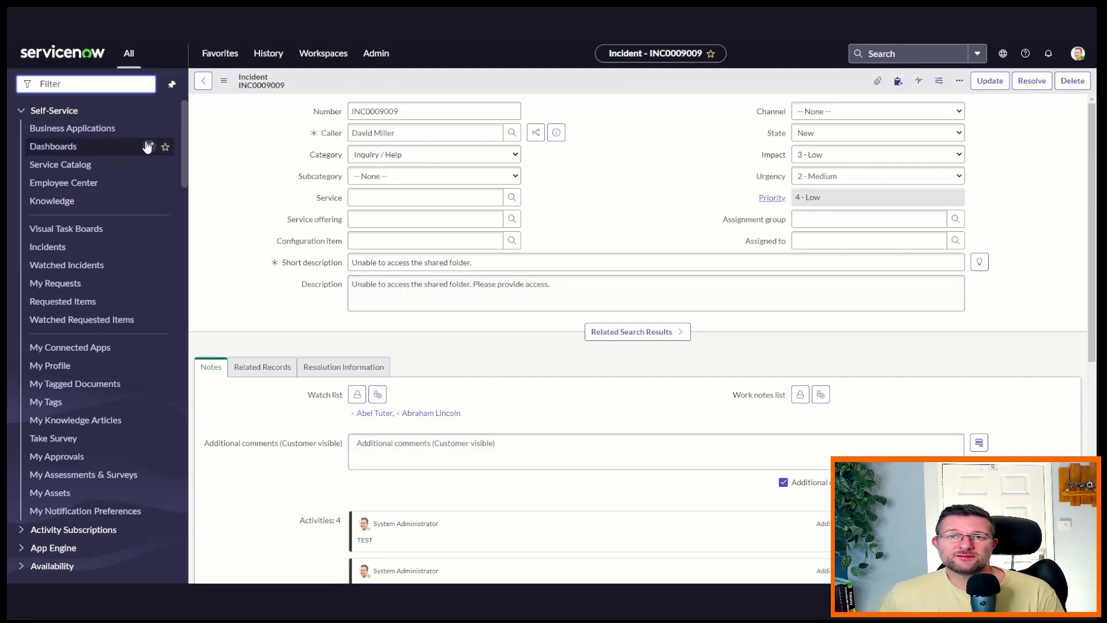
text(em)
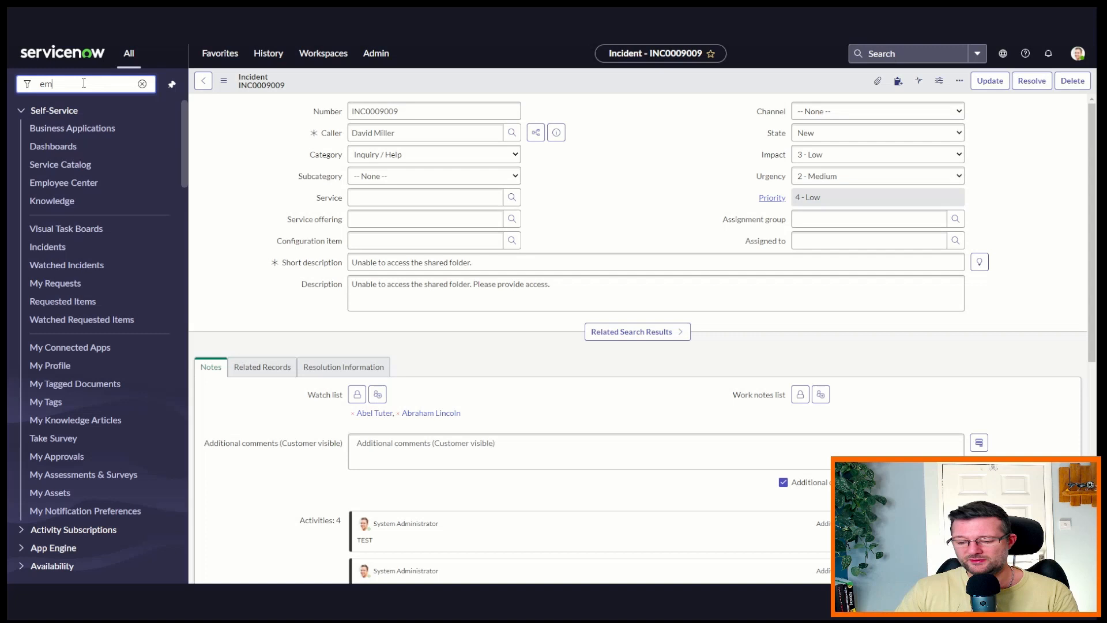
text(email)
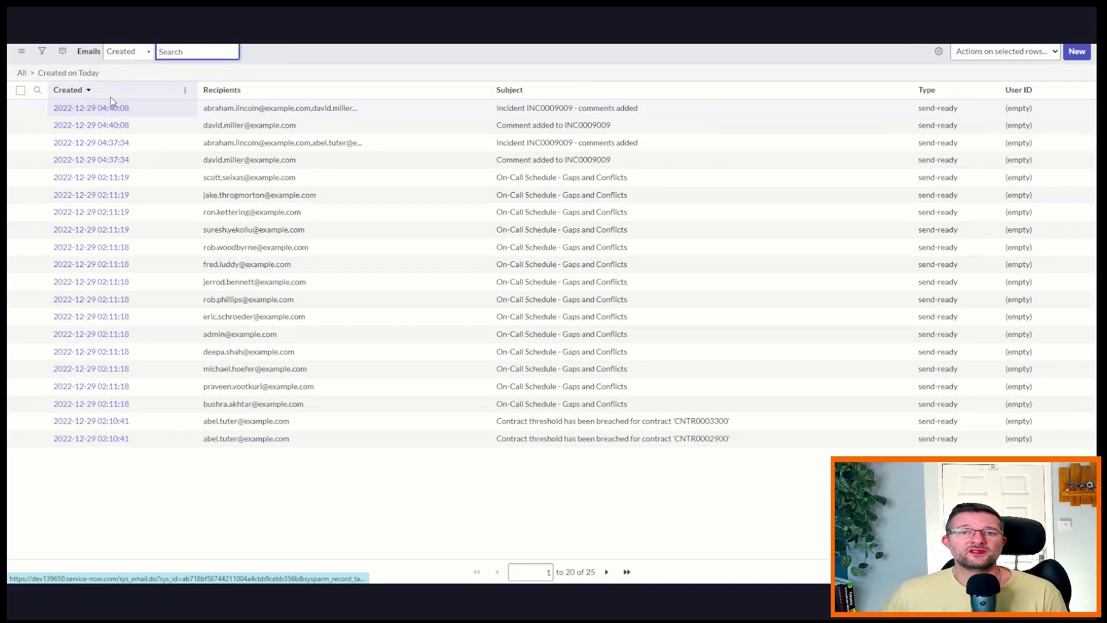
- Open the newest INC0009009 comments-added email, check its recipients, and open its notification
click(91, 108)
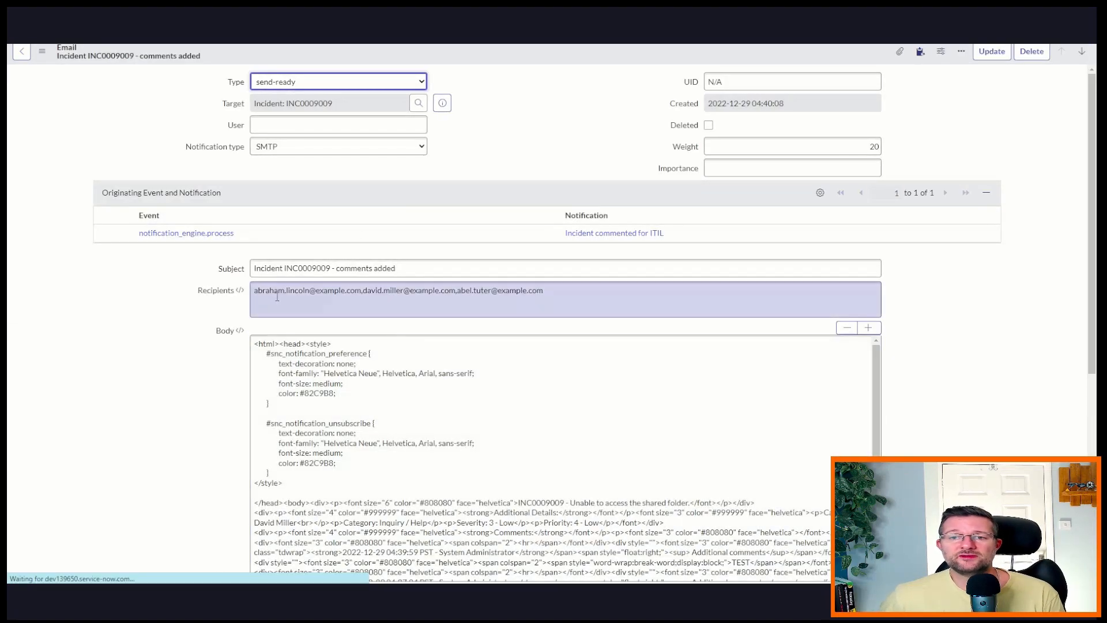
double_click(296, 290)
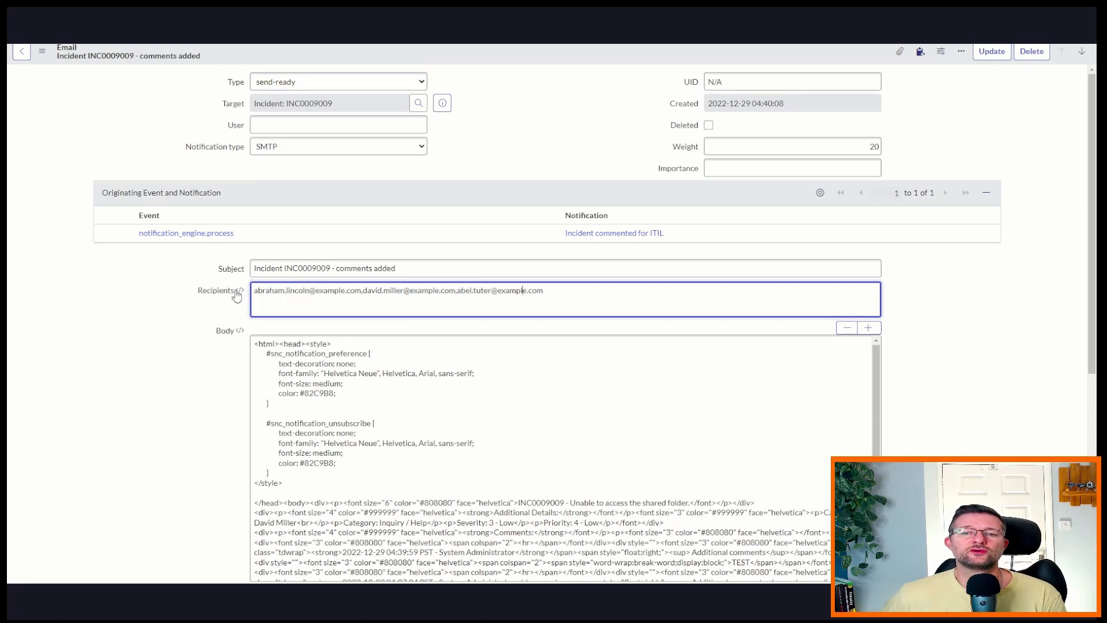
mouse_move(240, 290)
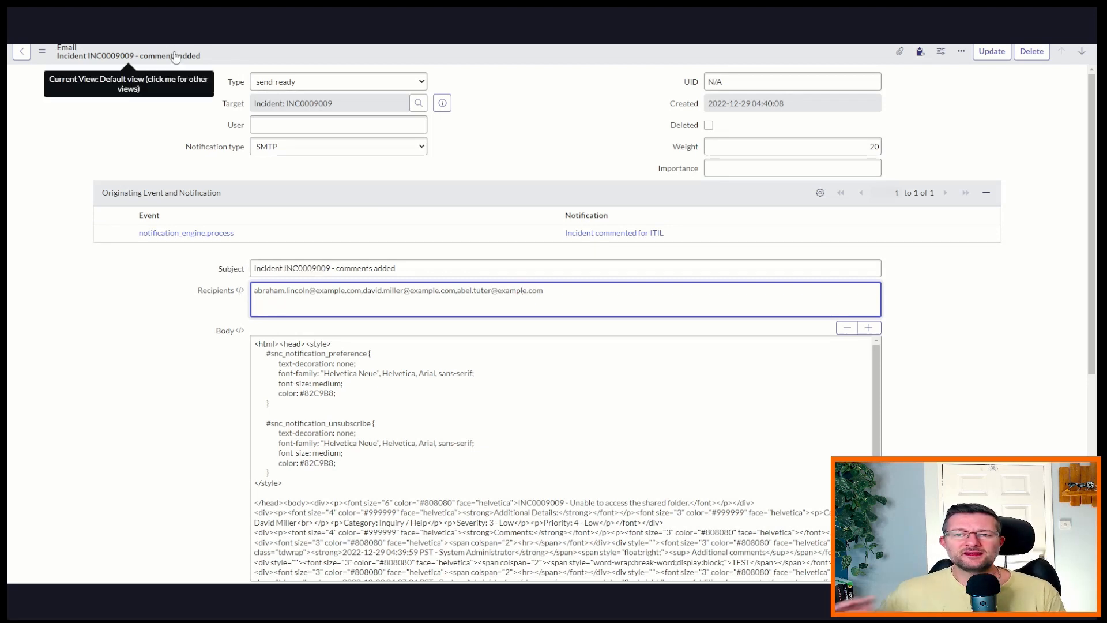
click(790, 167)
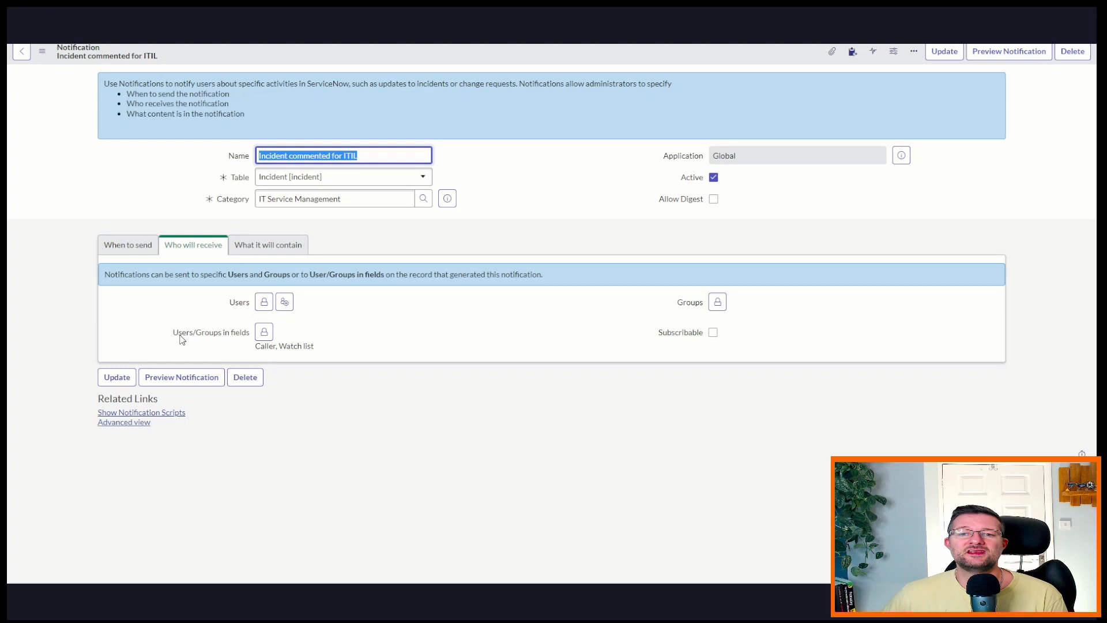
mouse_move(210, 332)
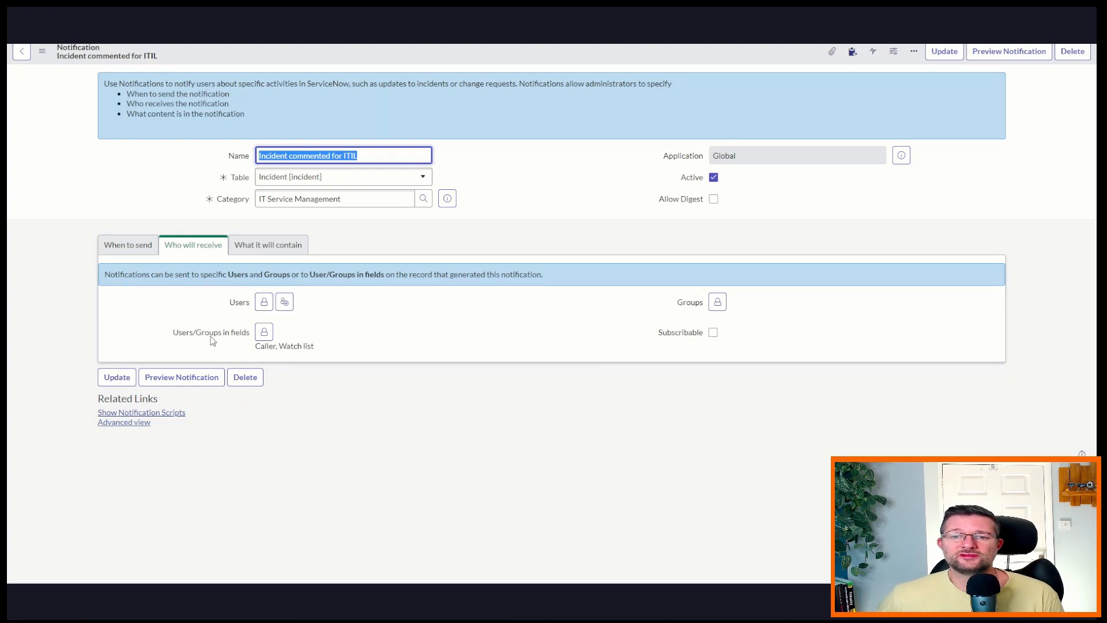
- Remove Watch list from the notification's recipient fields, keeping Caller, and switch to Advanced view
click(263, 332)
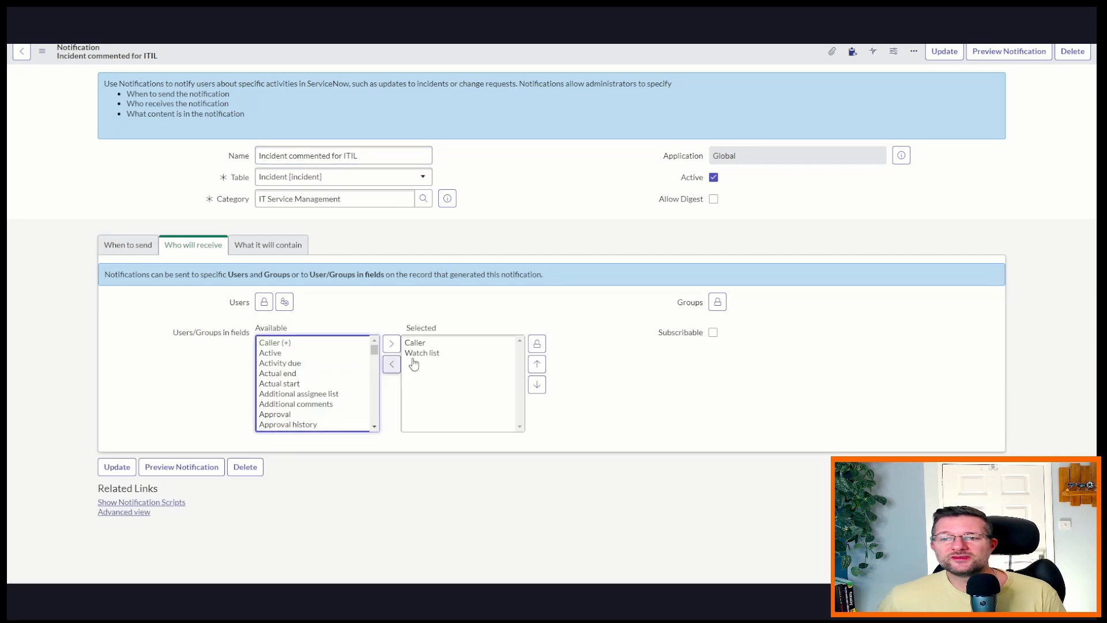
click(421, 353)
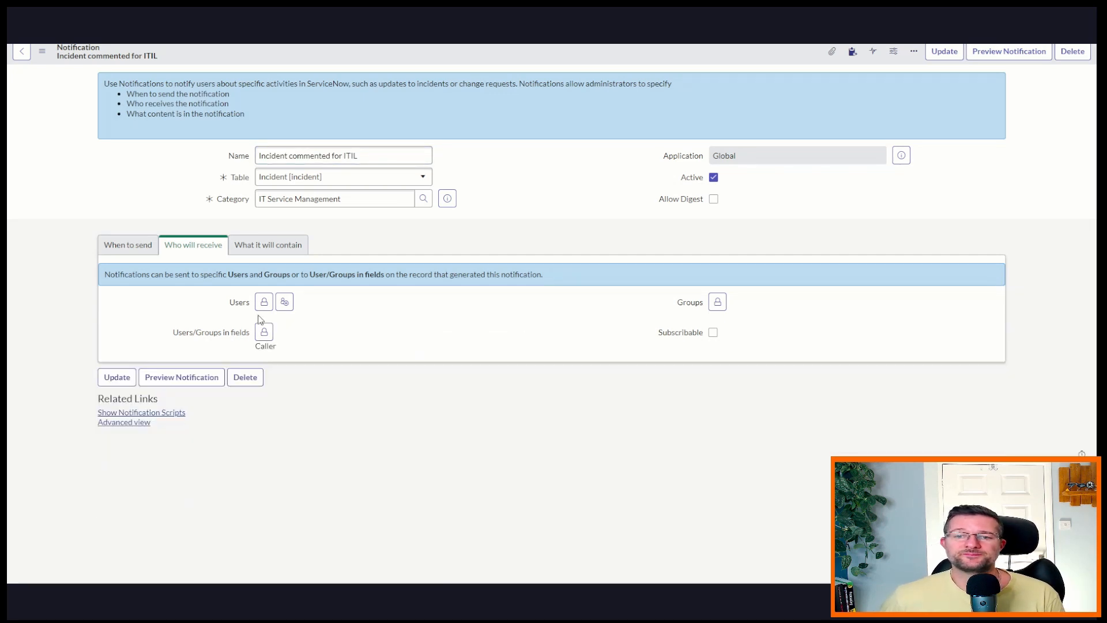
mouse_move(463, 66)
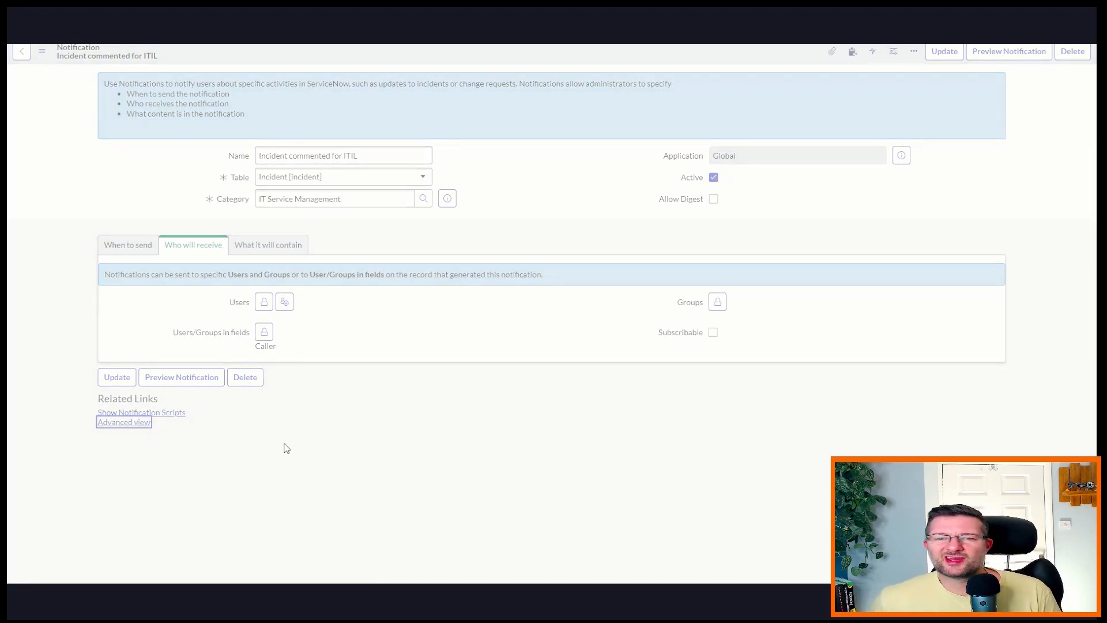
click(123, 421)
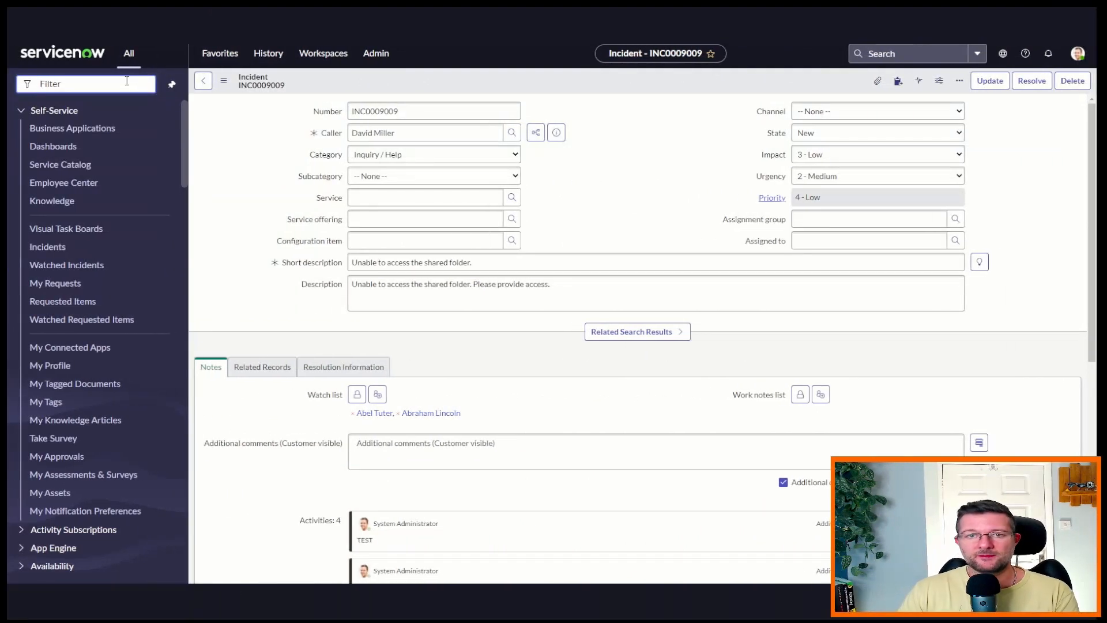
- Go to Notification Email Scripts via 'mail sc' and start a new email script
text(mail sc)
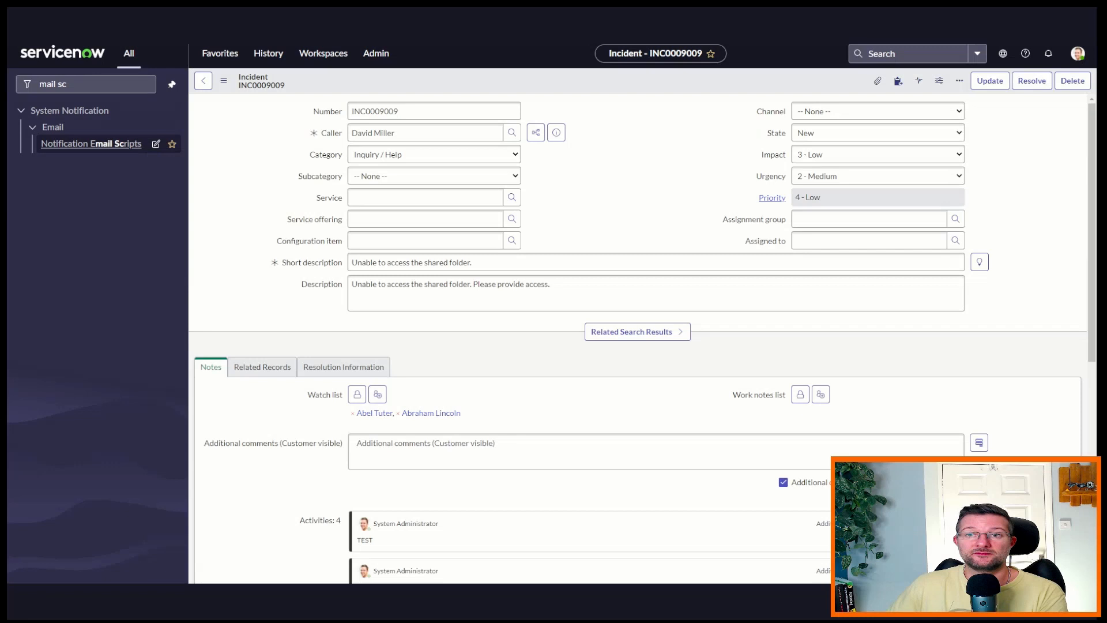
click(91, 144)
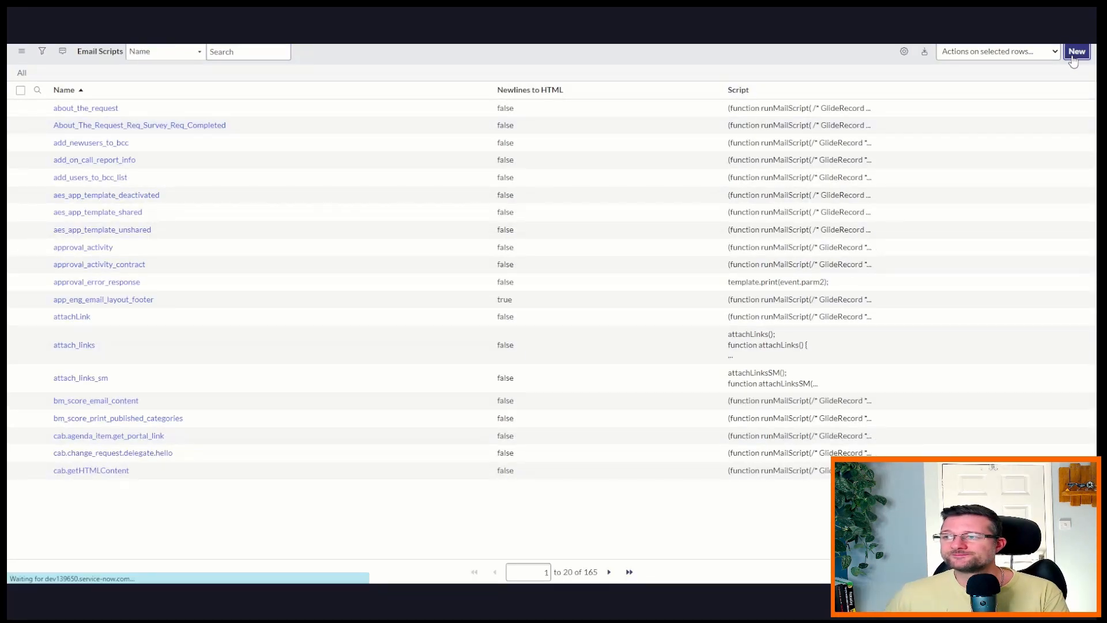
click(1076, 51)
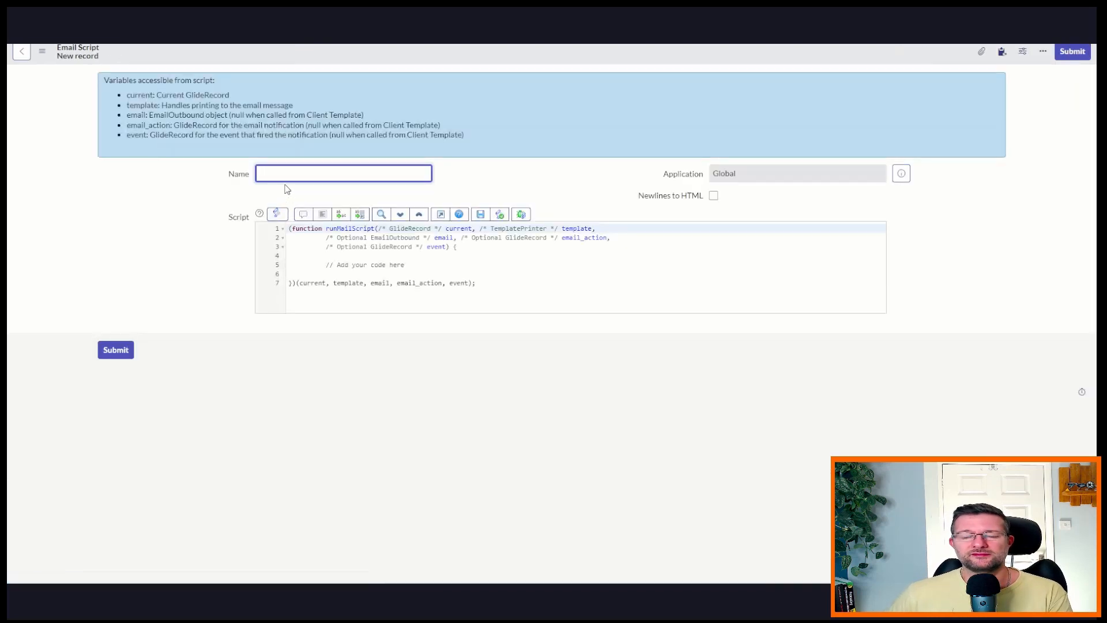
- Name the script cc_bcc_incident_example and add a //BCC addAddress("bcc", david, "David") line
text(cc_bd)
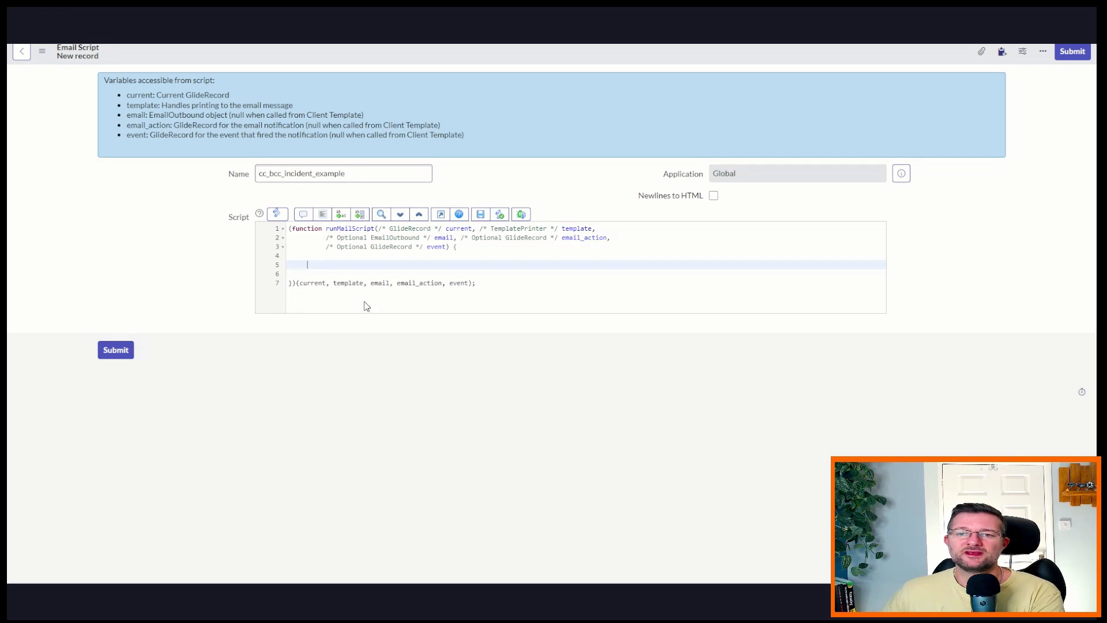
text(//BCC exampl)
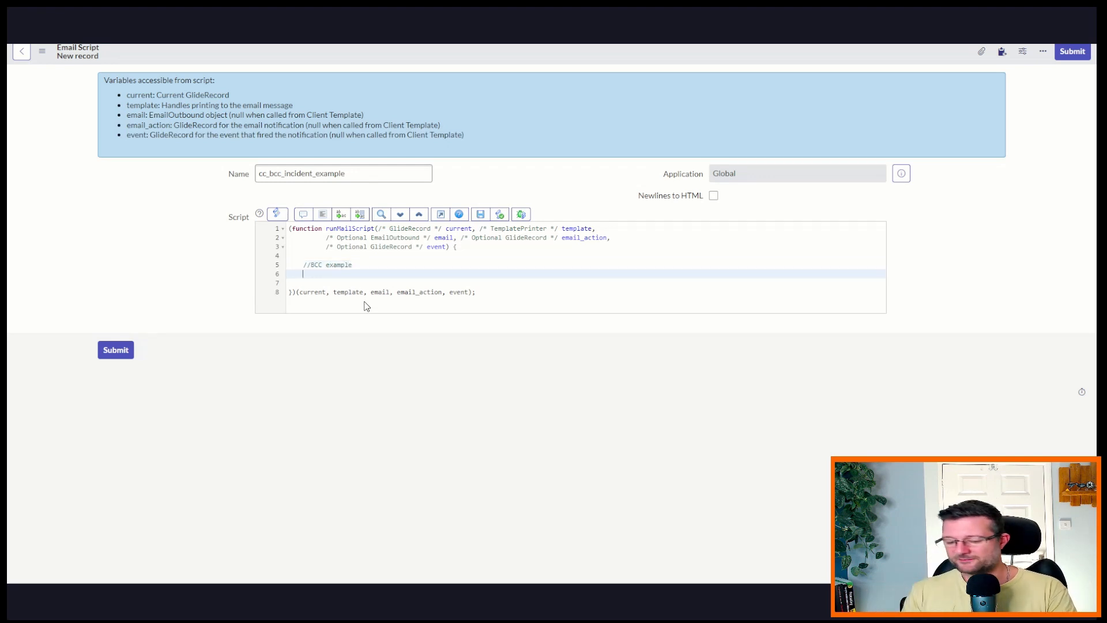
text(email.)
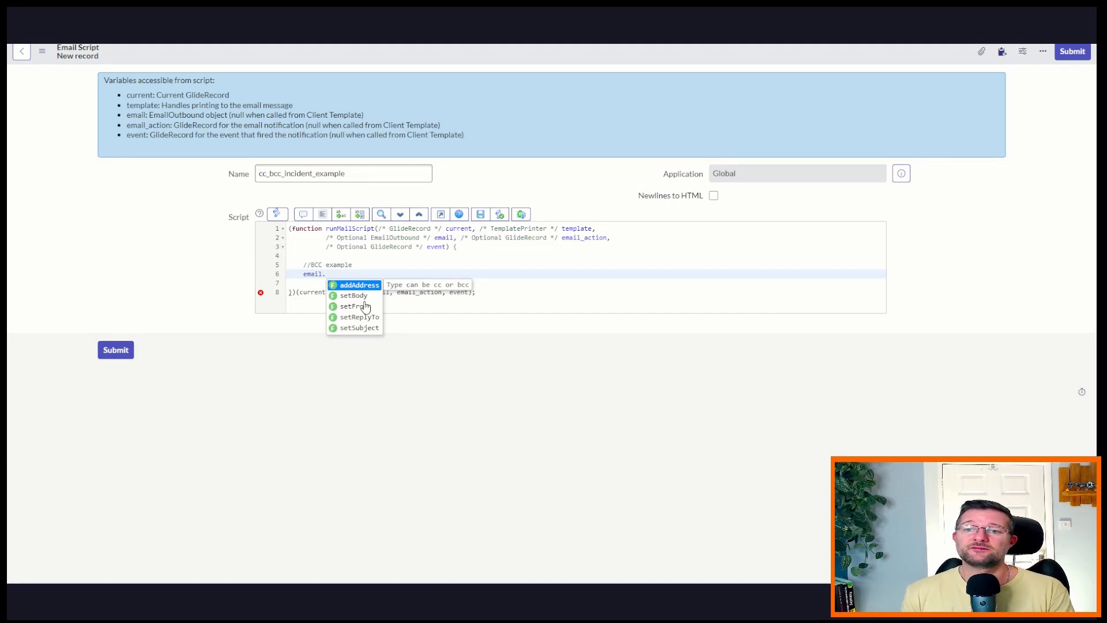
click(358, 284)
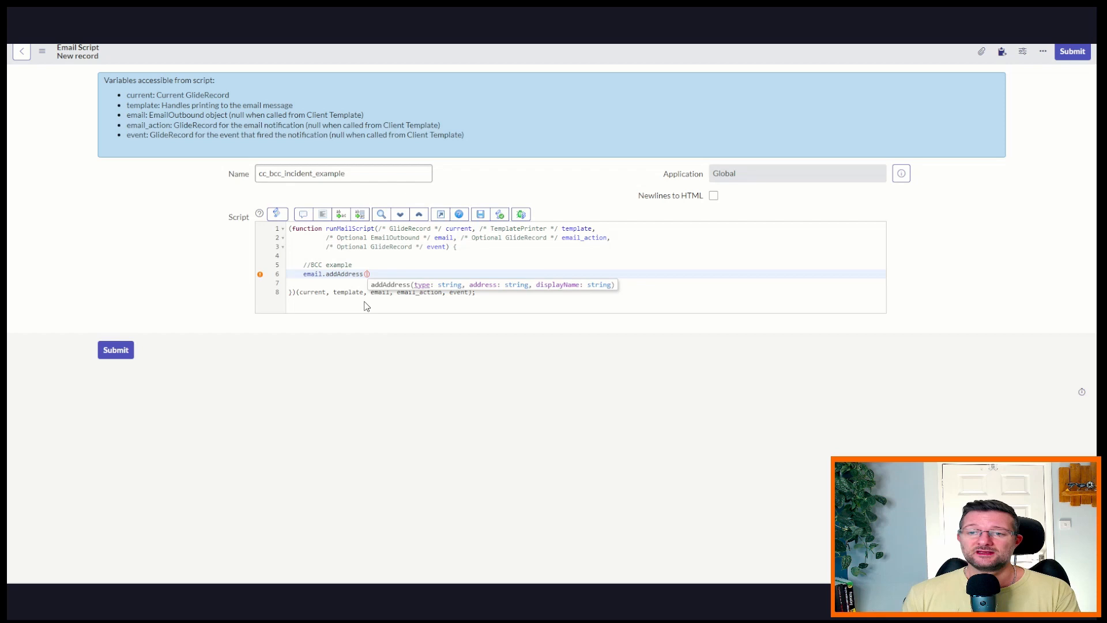
text("")
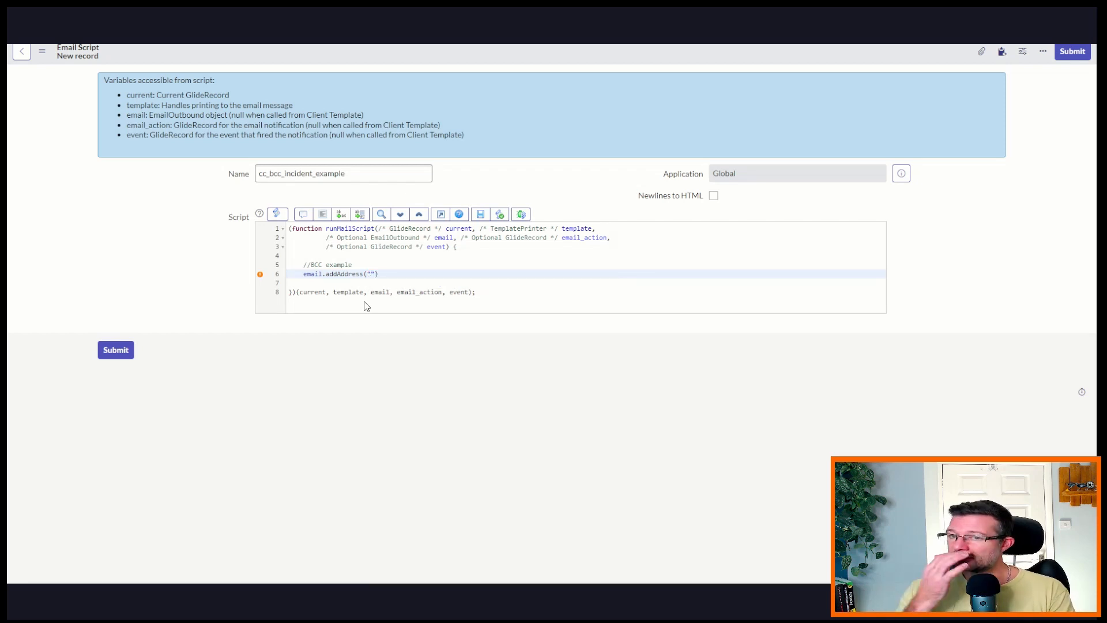
text(bcc)
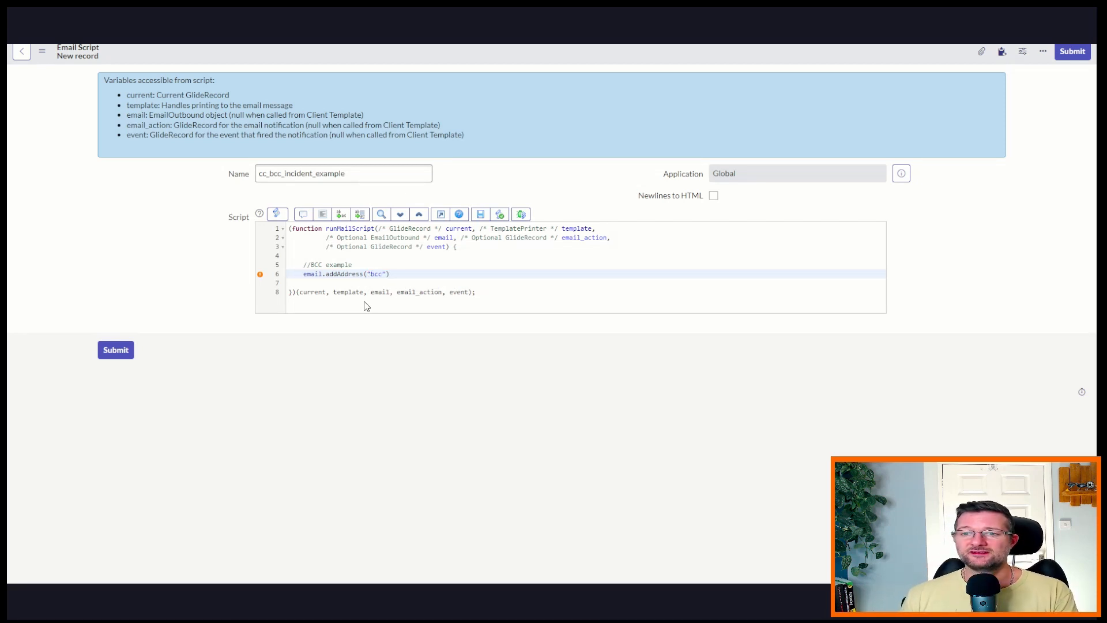
text(, "")
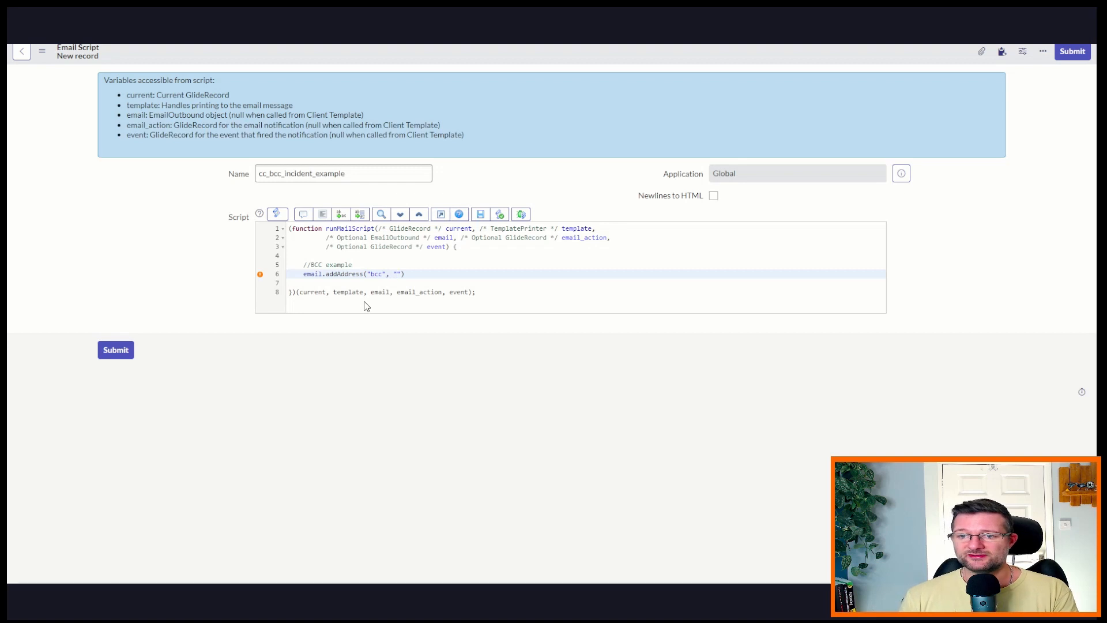
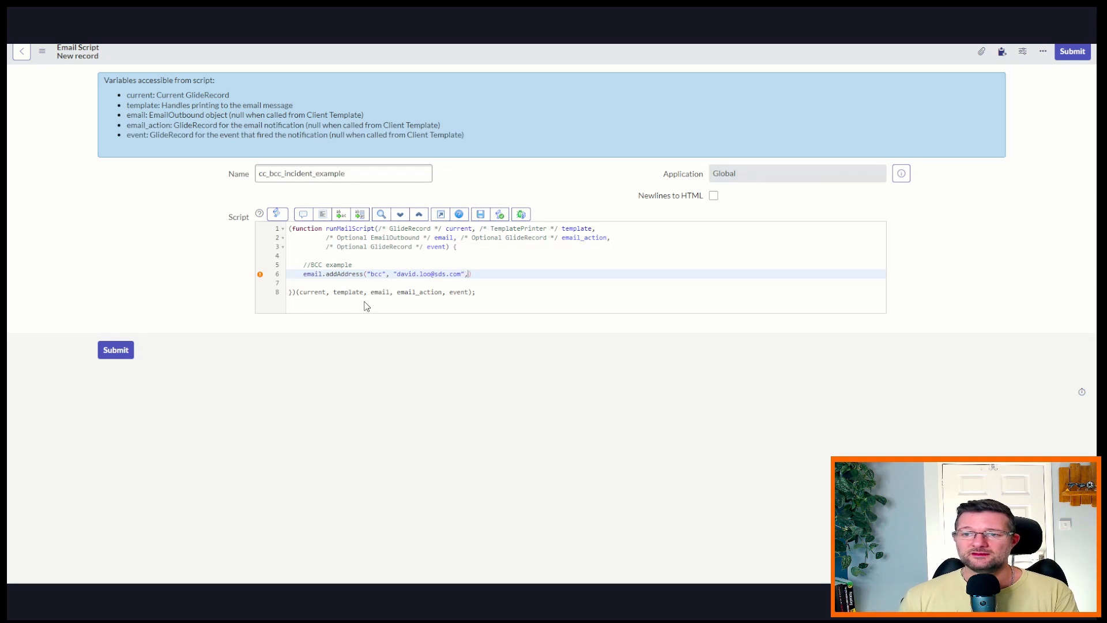
text("David")
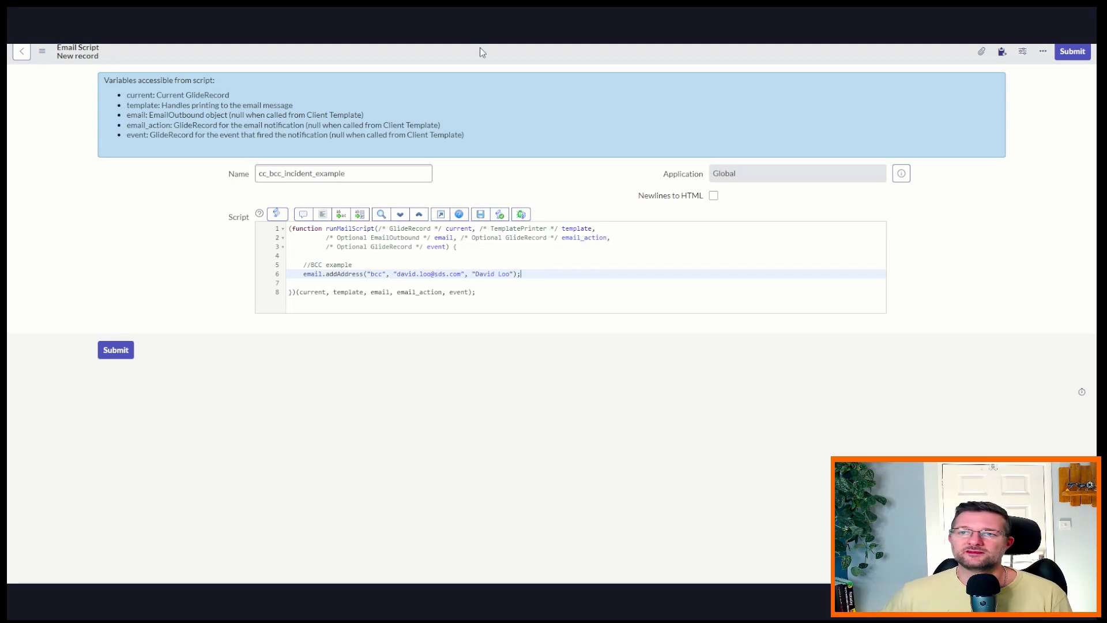
right_click(481, 51)
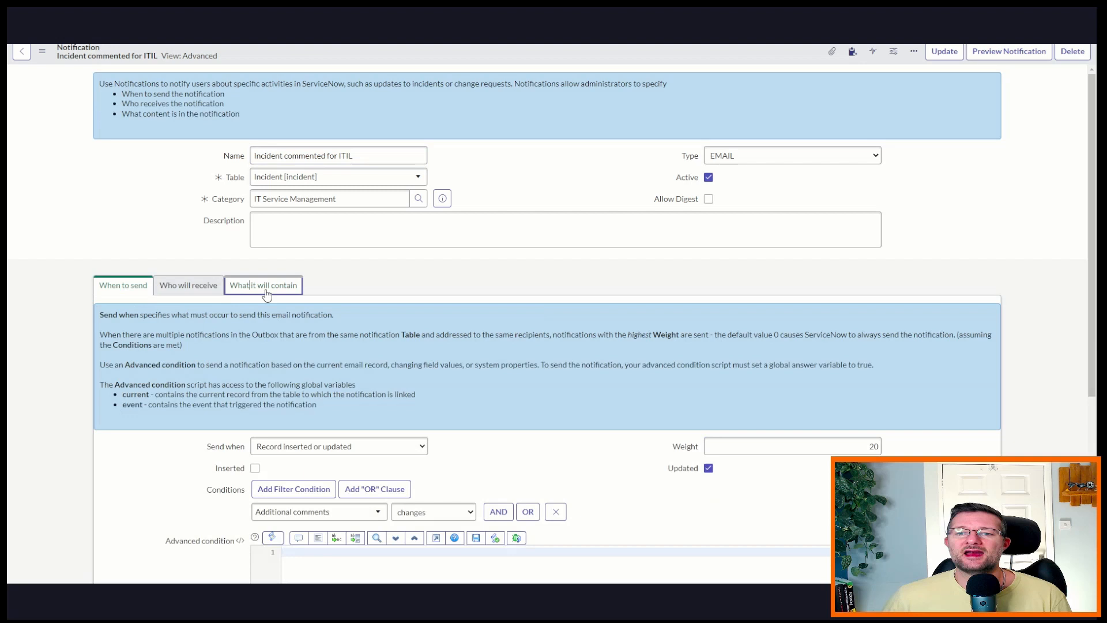
- Enter ${mail_script:cc_bcc_incident_example} in the What it will contain Message HTML
click(264, 284)
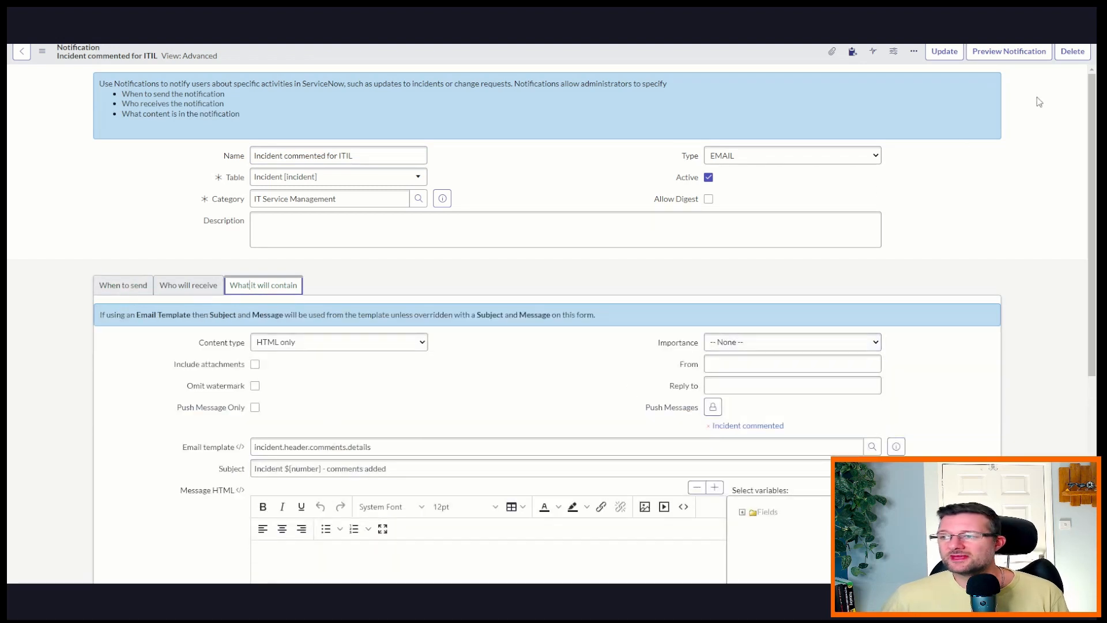
scroll(down, 3)
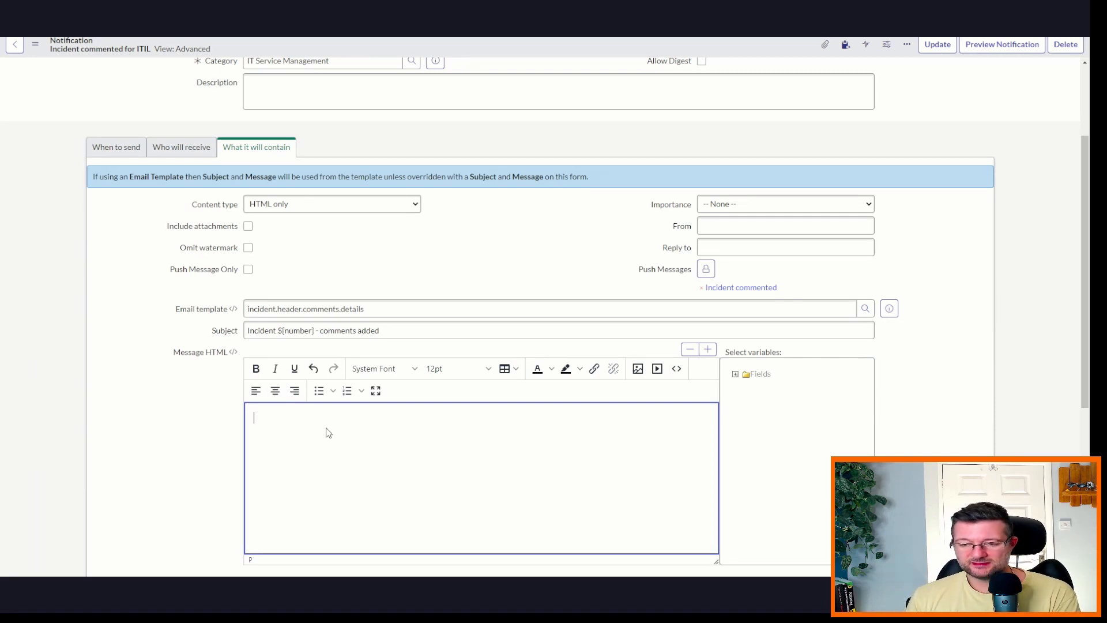
text(${})
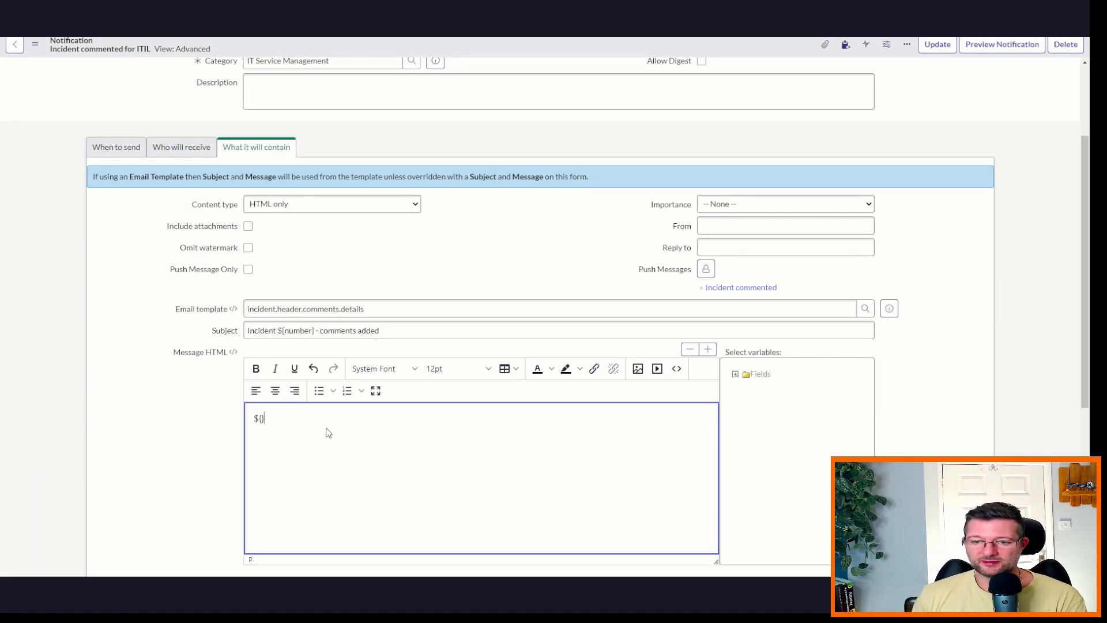
text(mail_sc)
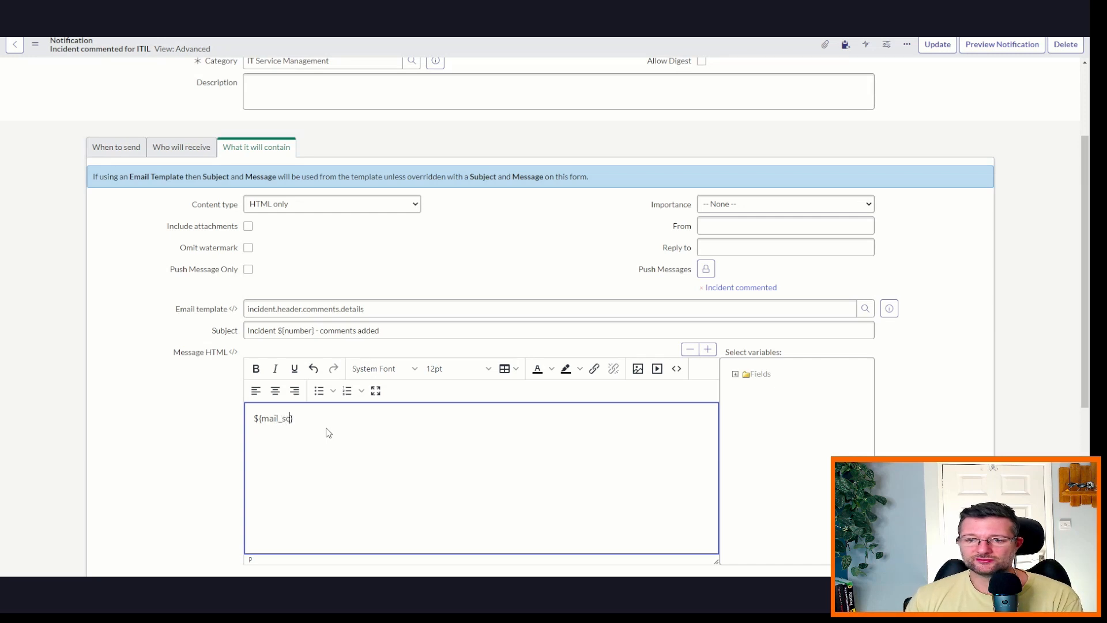
text(ript:cc_bcc_incident_example)
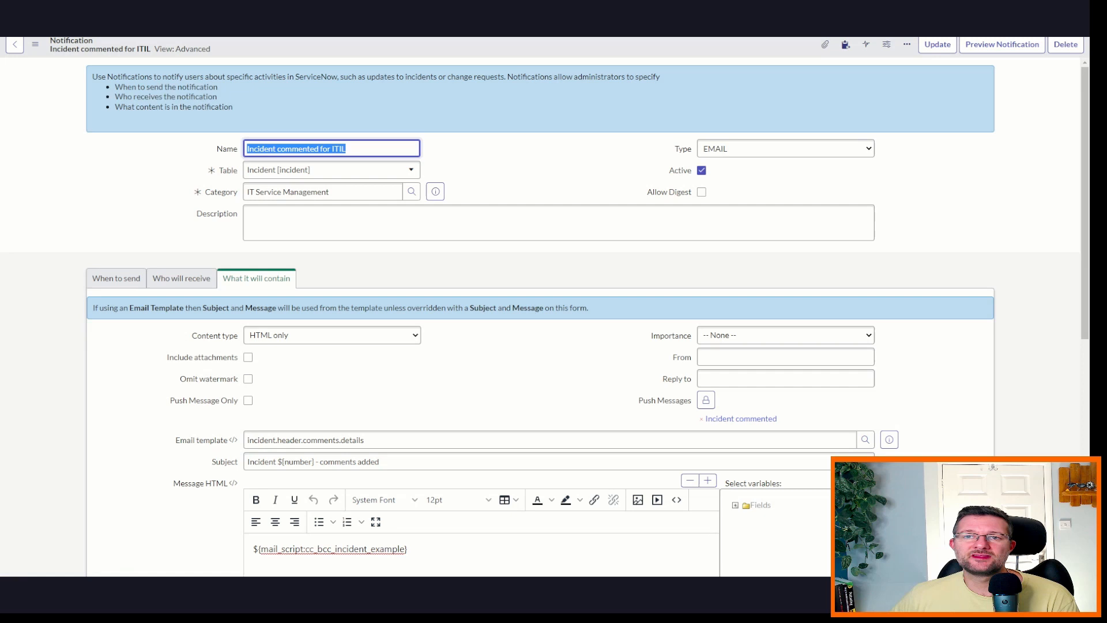
click(332, 548)
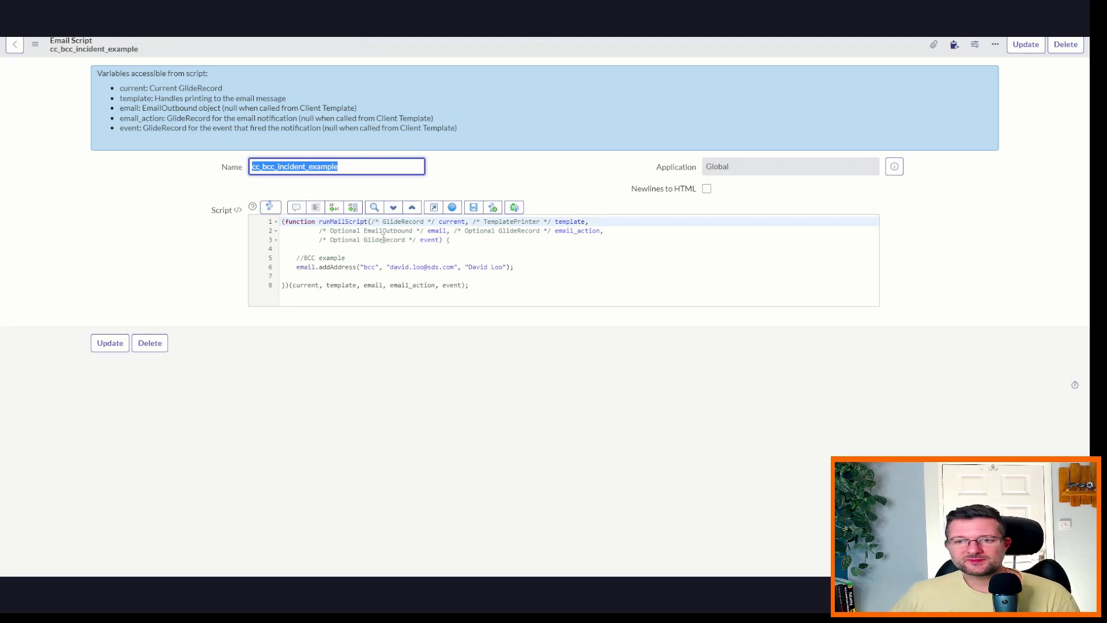
- Add var manager = current.caller_id.manager.getRefRecord(); to the script
text(var)
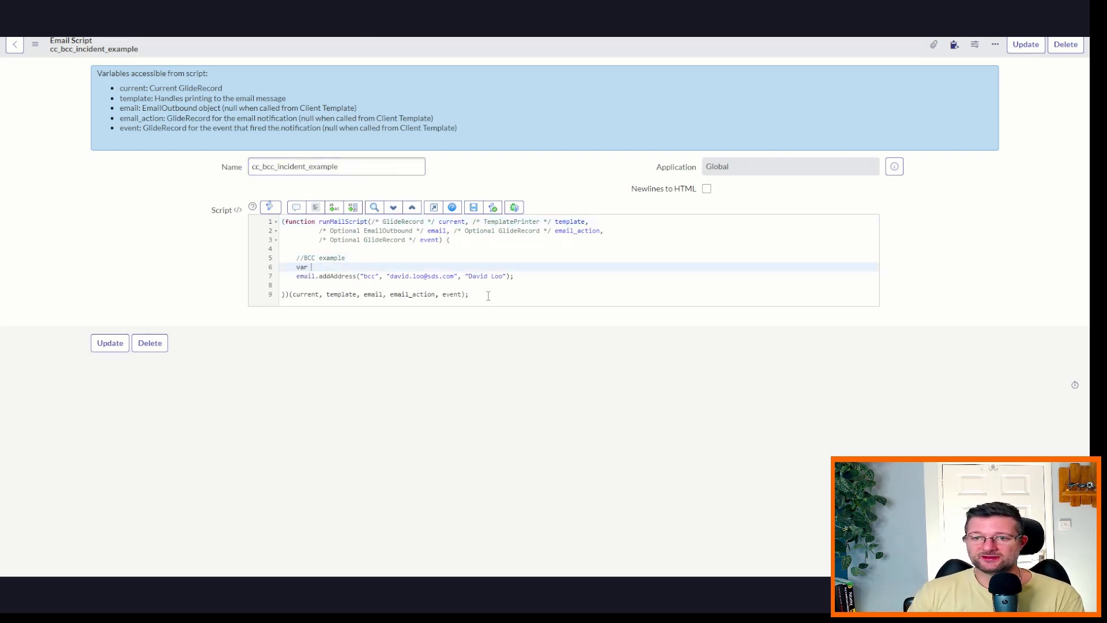
text(manager)
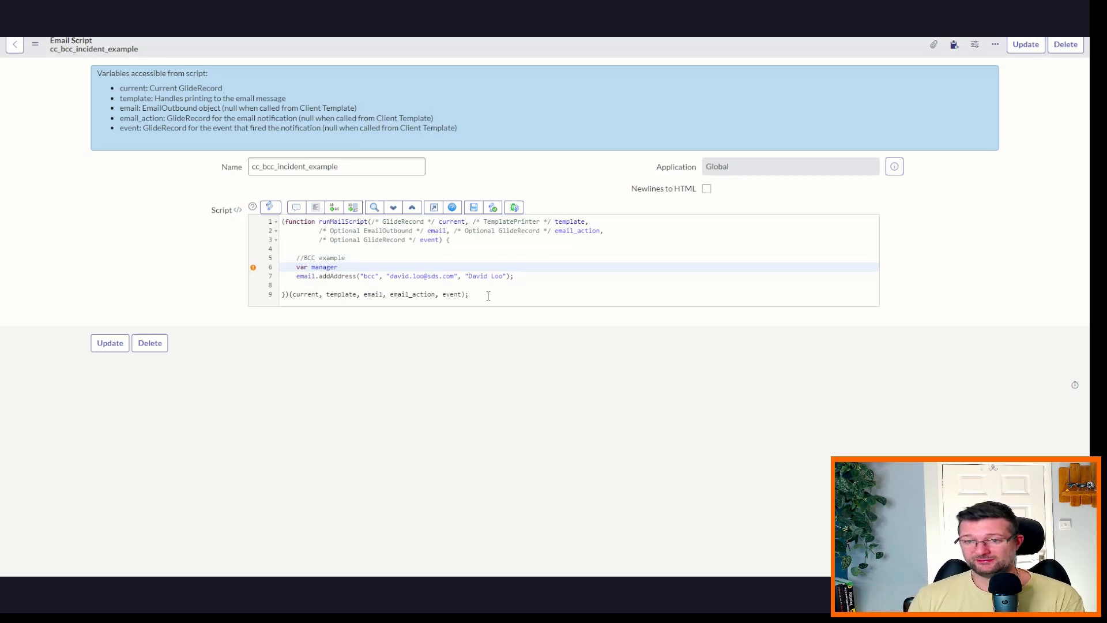
text(= curret)
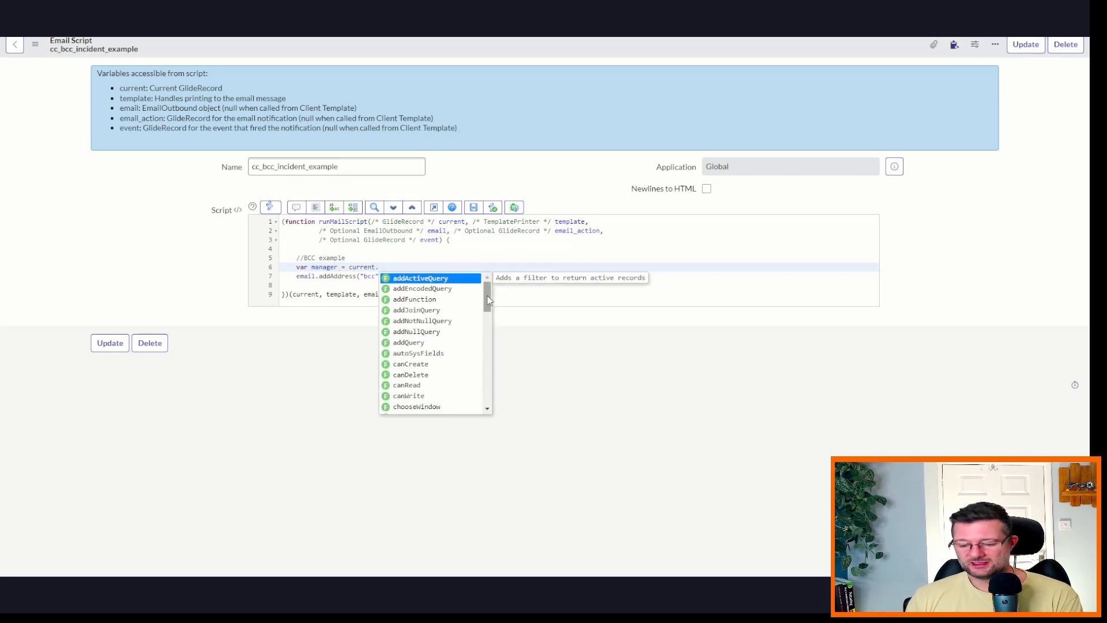
text(caller_id)
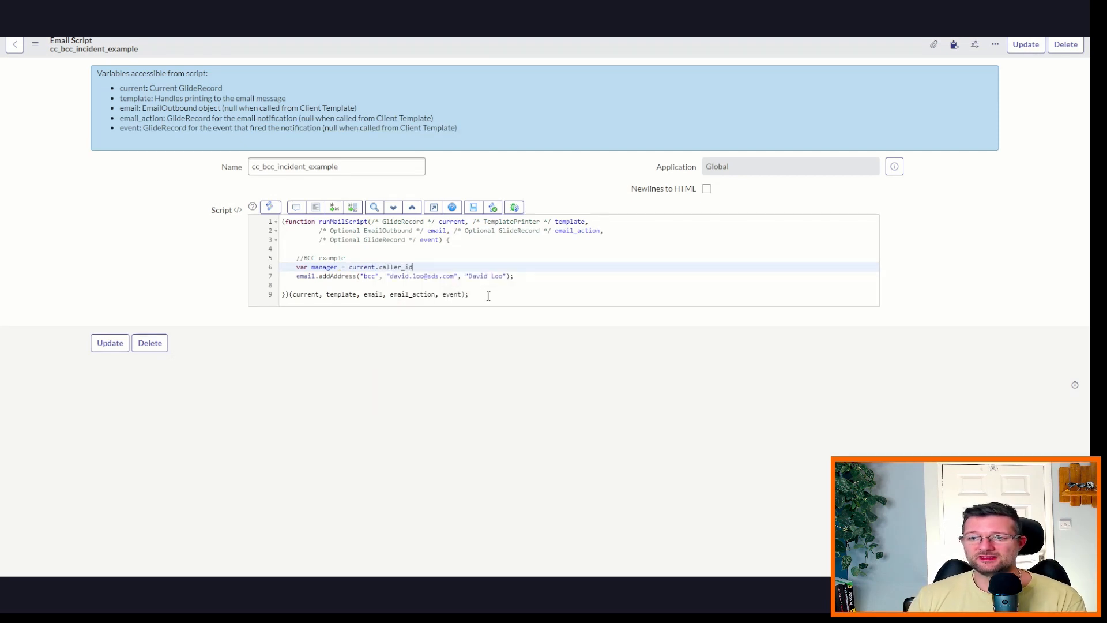
text(.mana)
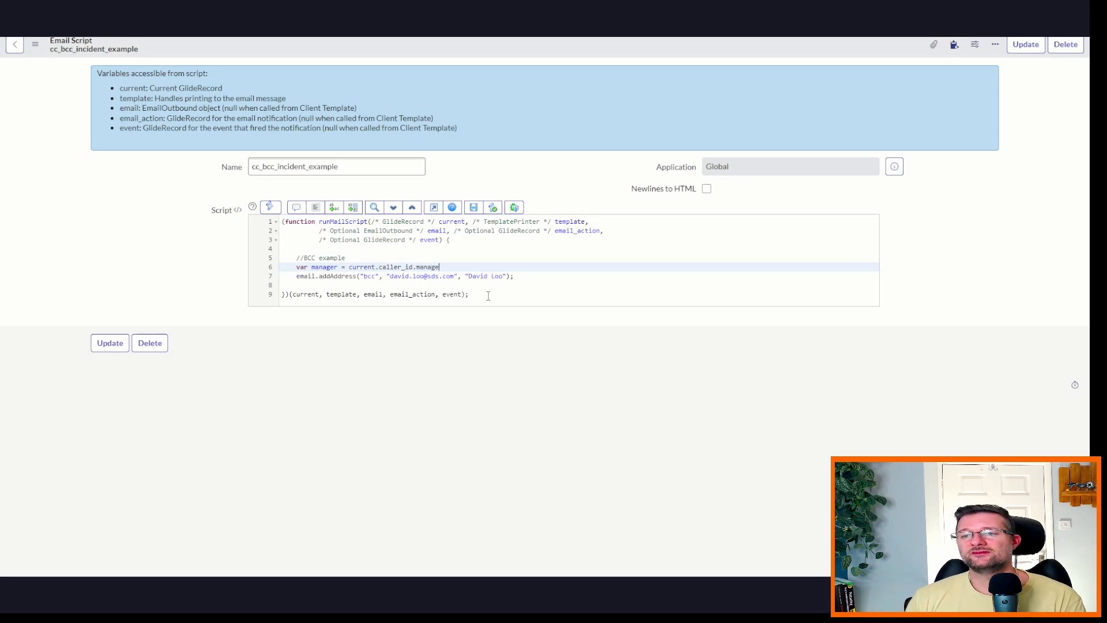
text(getRefRecrod)
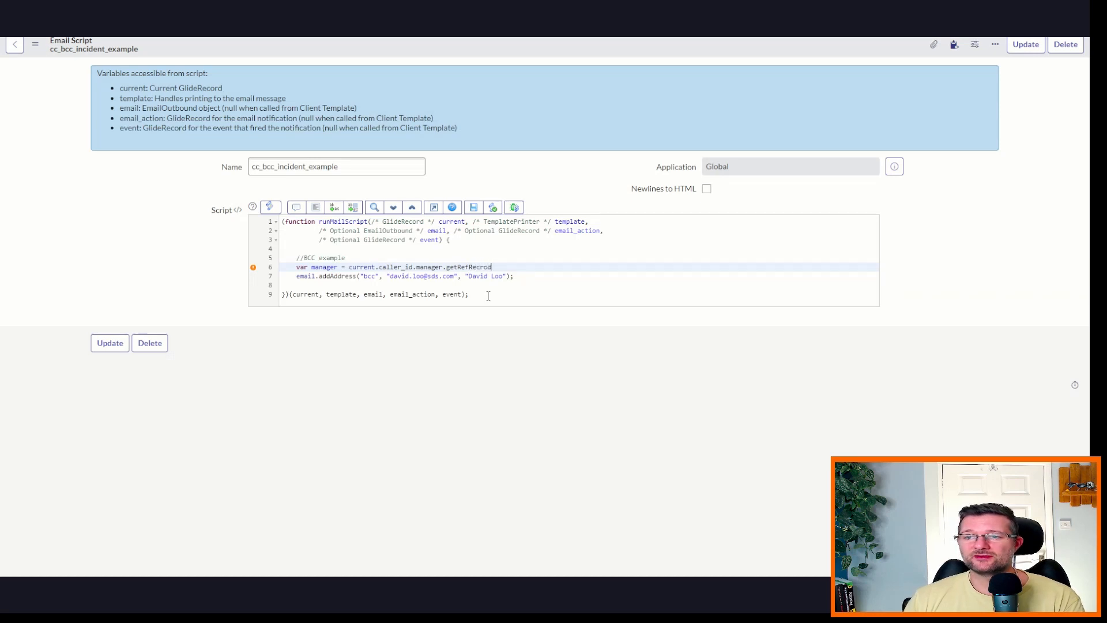
text(())
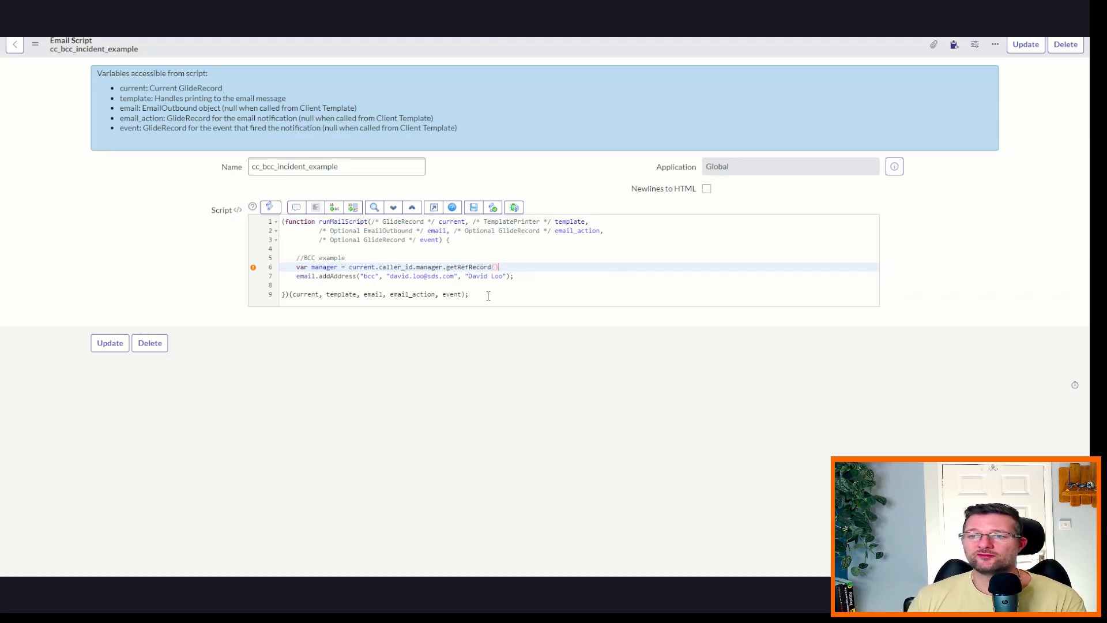
text(;)
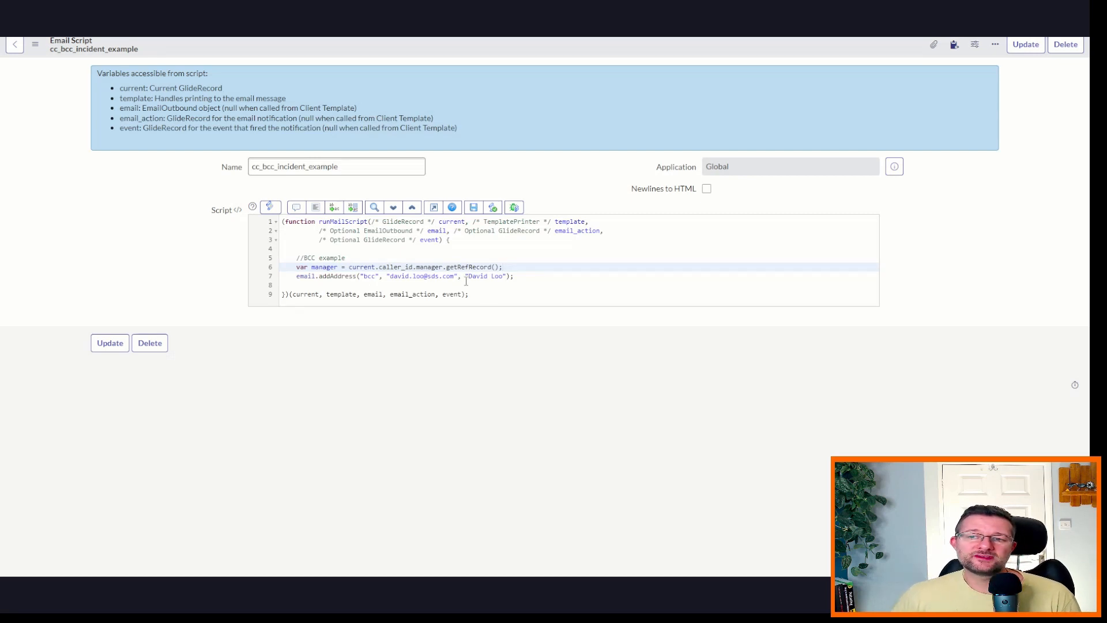
- Replace the hard-coded BCC address and name with manager.email and manager.name
double_click(421, 276)
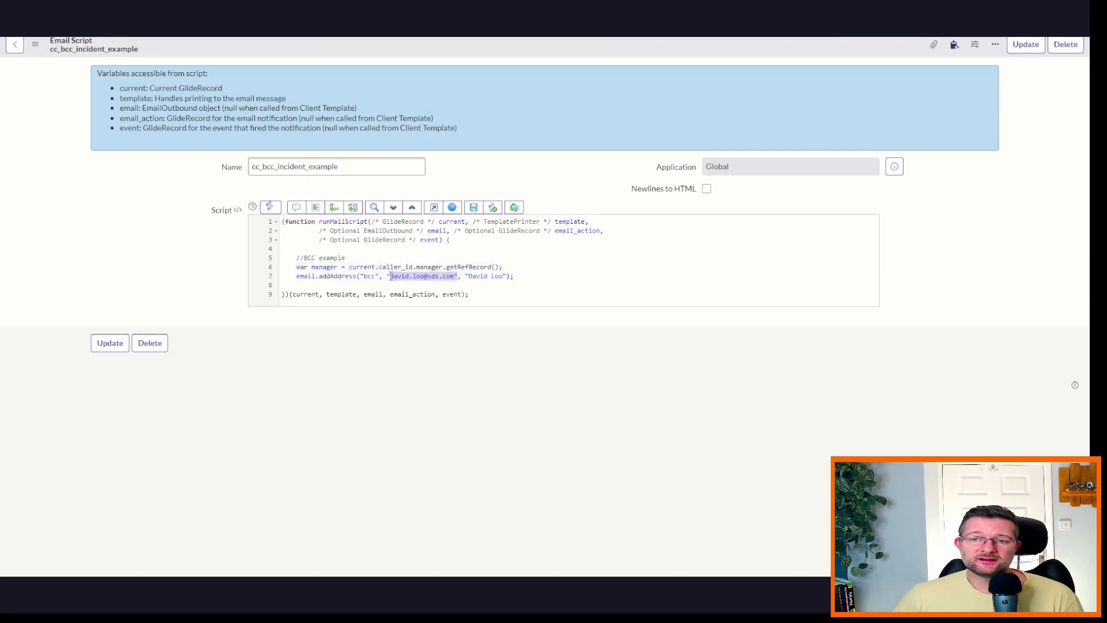
text(manager.ema)
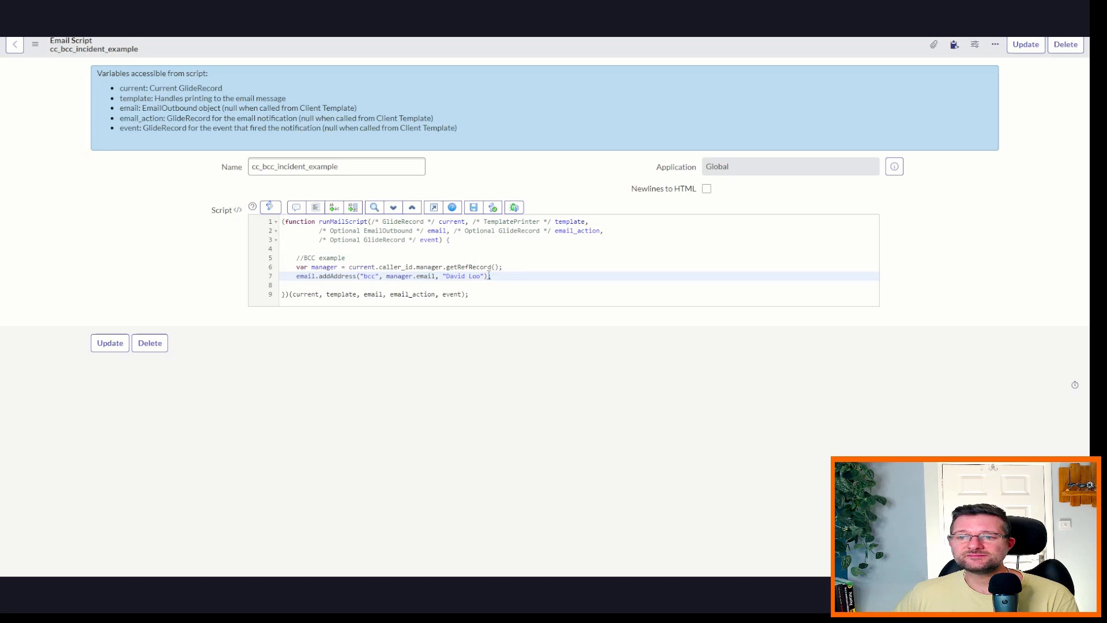
double_click(462, 276)
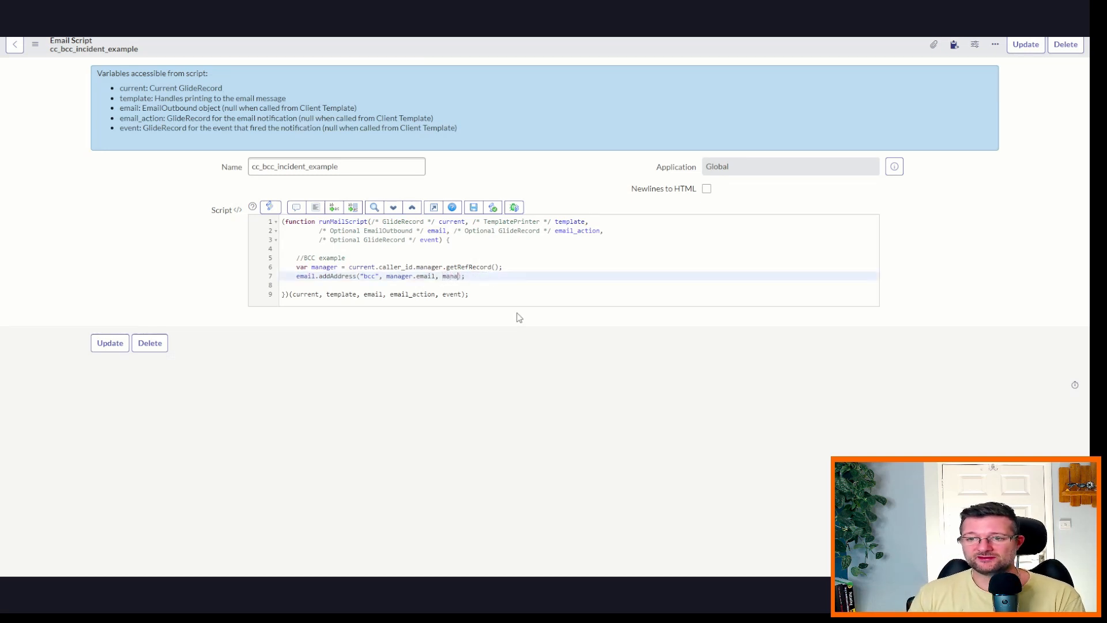
text(ger.name)
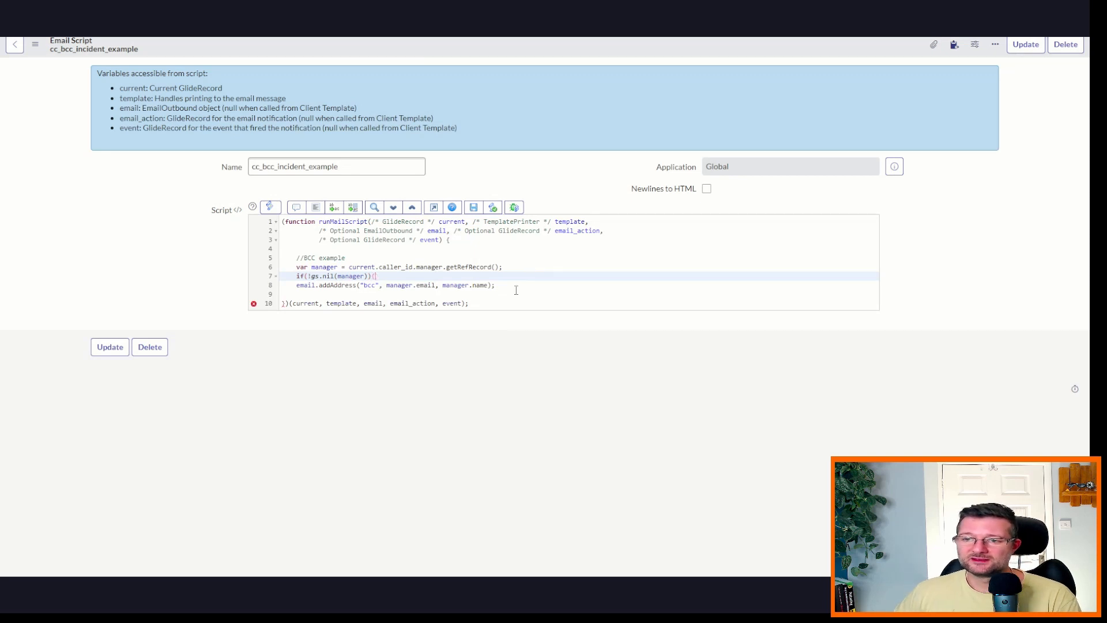
text(})
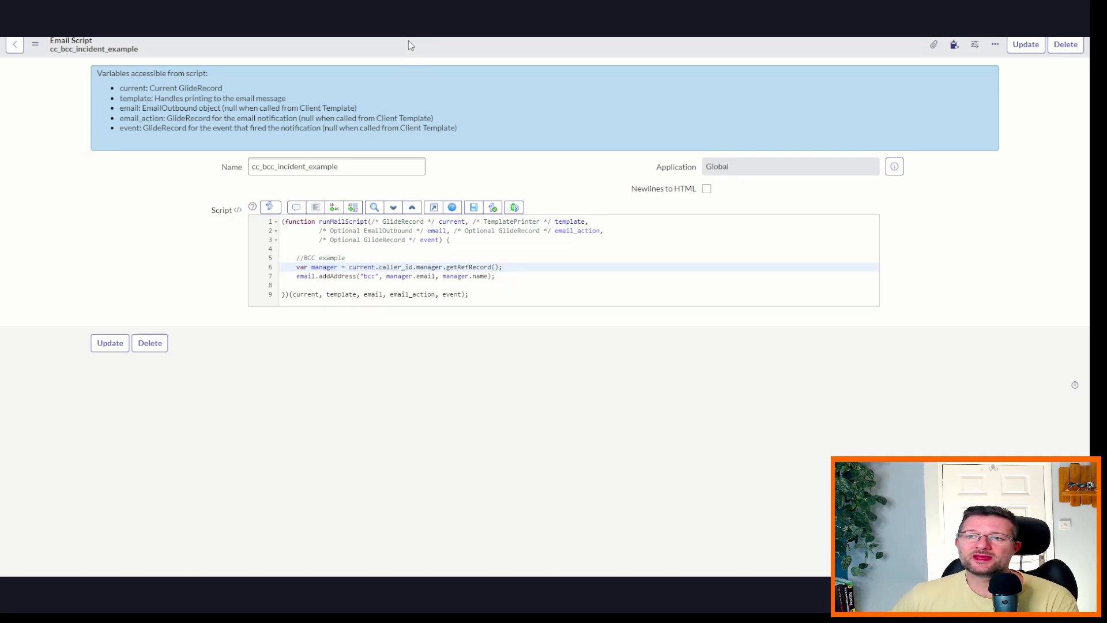
- Open the latest Incident INC0009009 - comments added email record
right_click(410, 45)
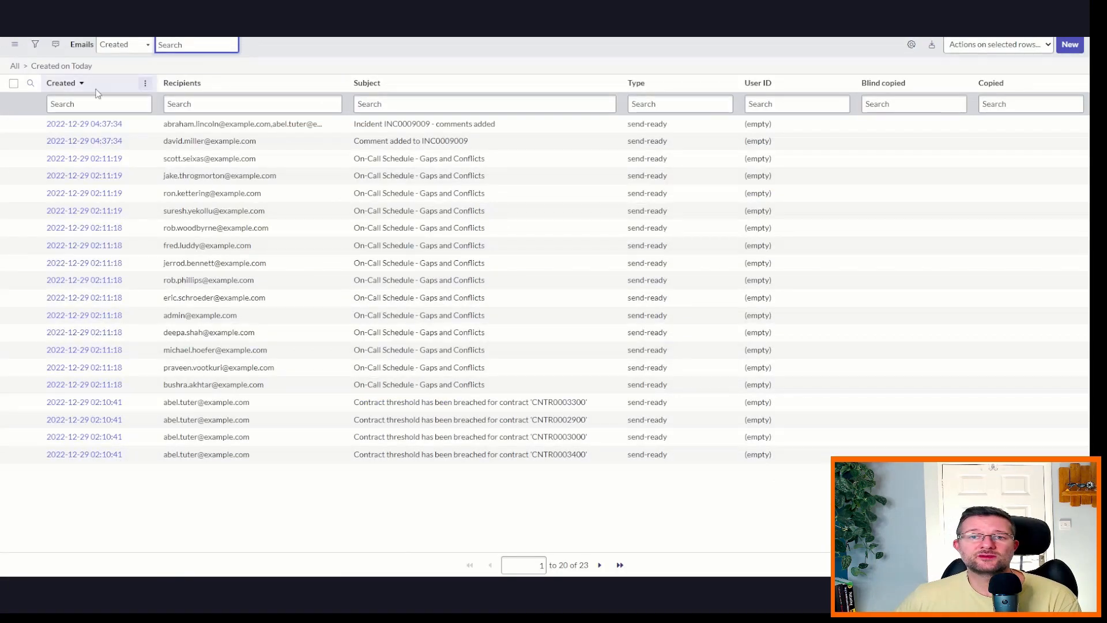
click(61, 66)
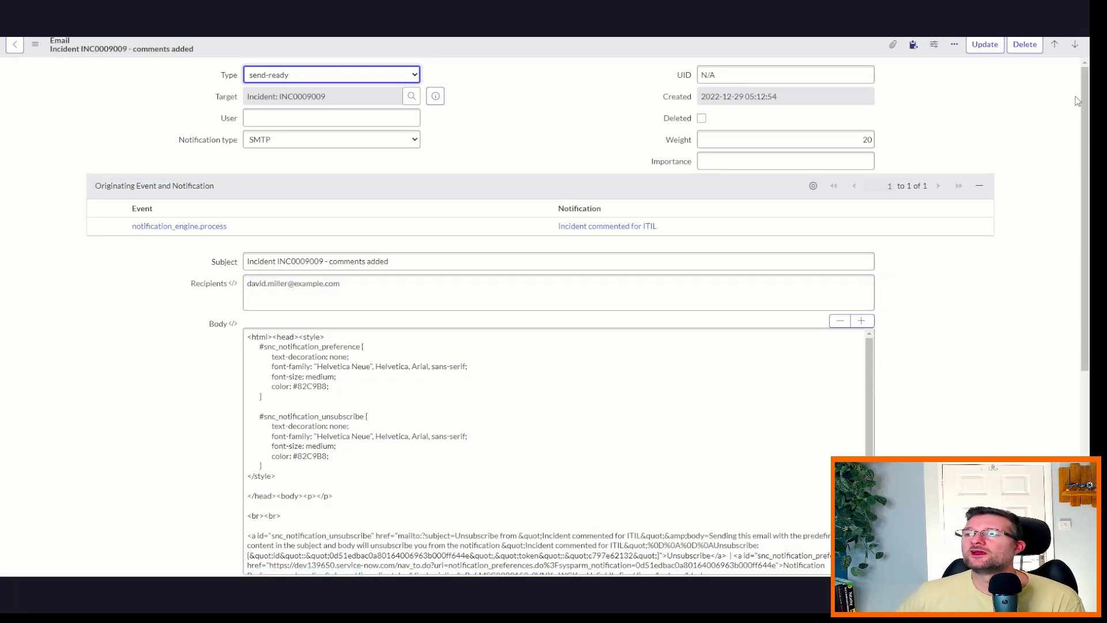
- Open Configure > Form Layout for the Email form
scroll(down, 3)
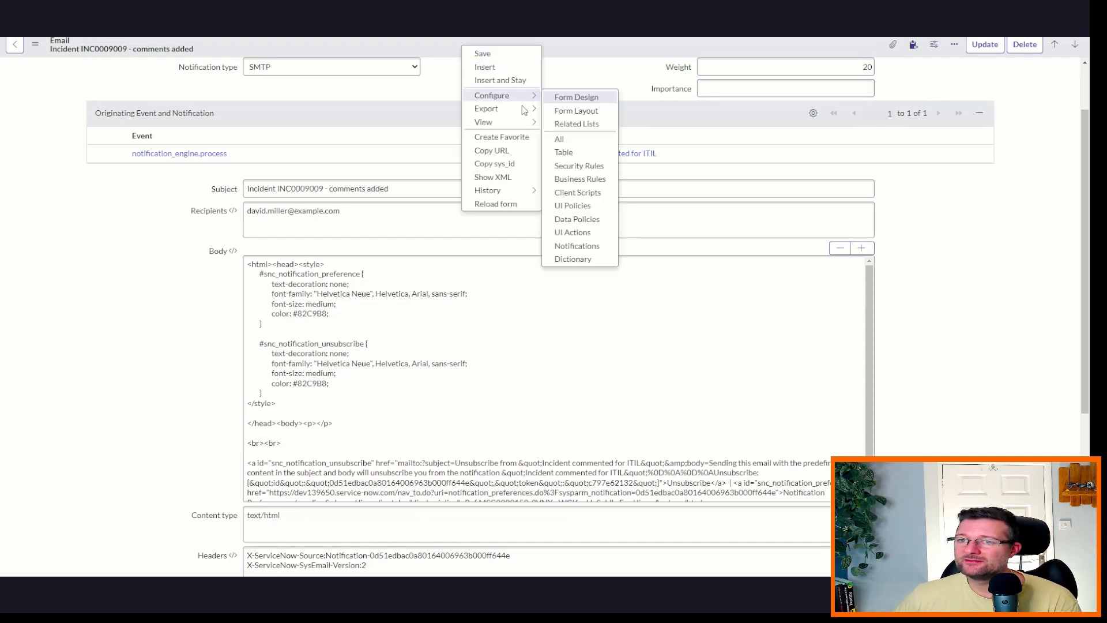
click(647, 219)
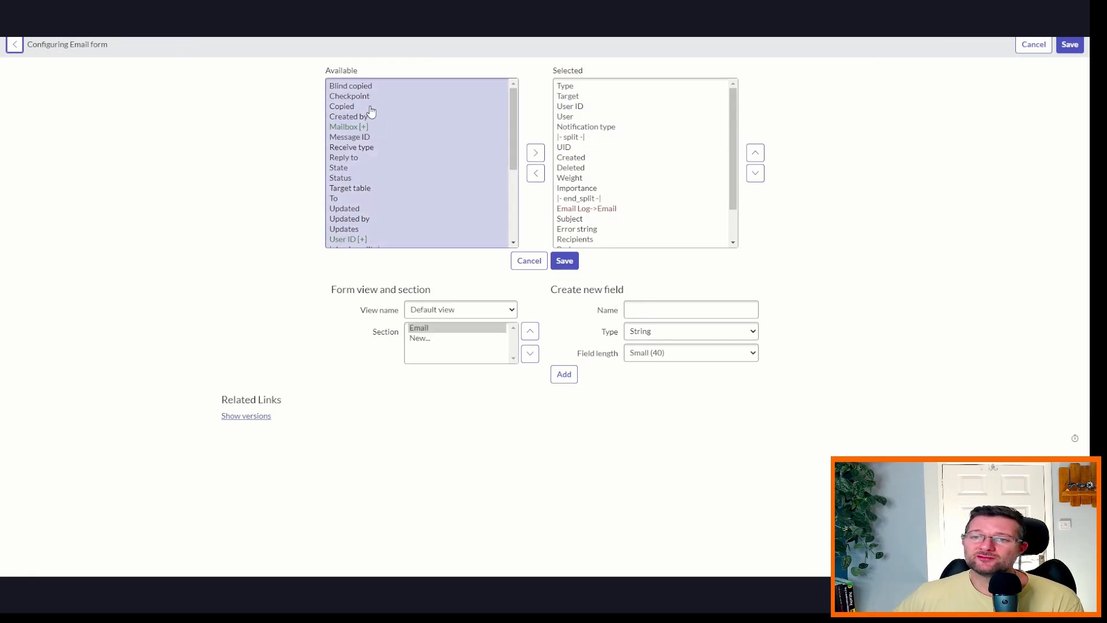
mouse_move(365, 110)
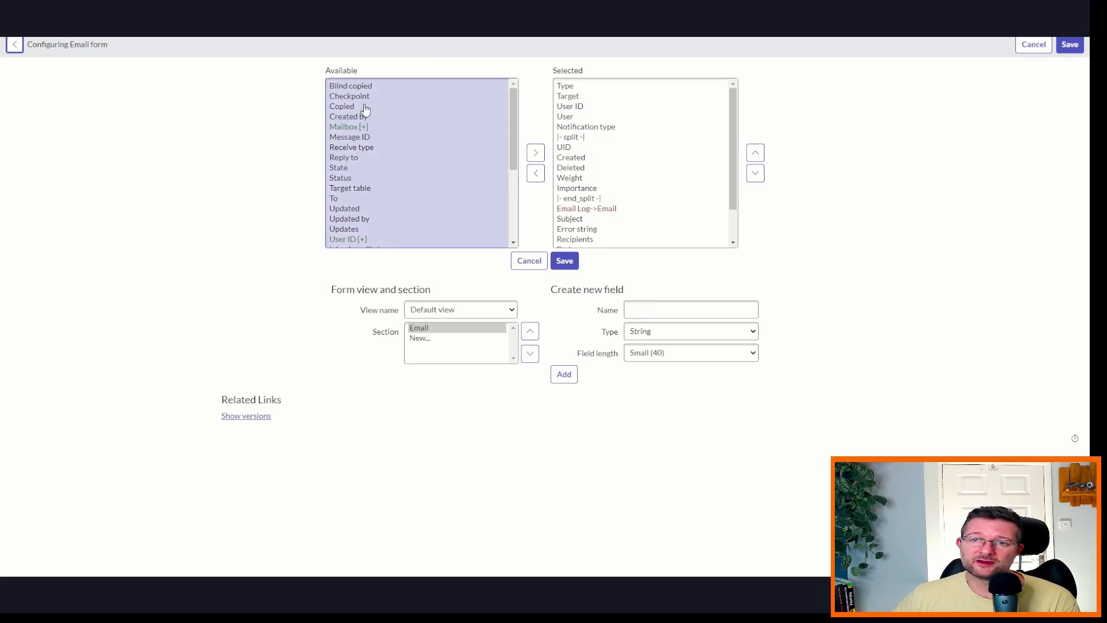
- Add Blind copied and Copied to the Email form, positioned above Subject
click(342, 106)
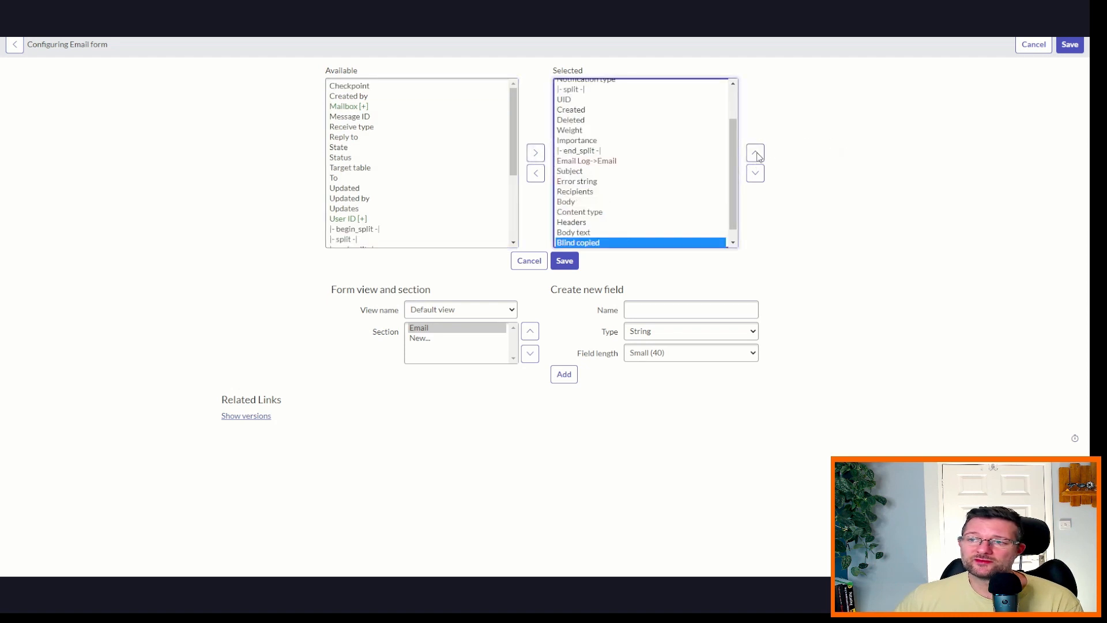
click(754, 153)
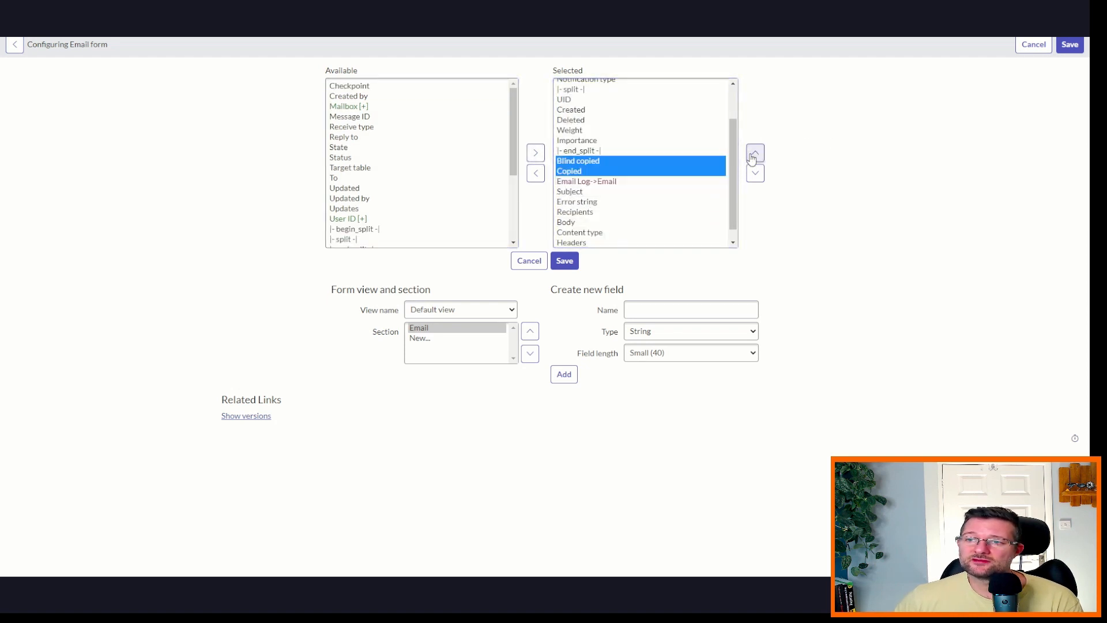
click(754, 151)
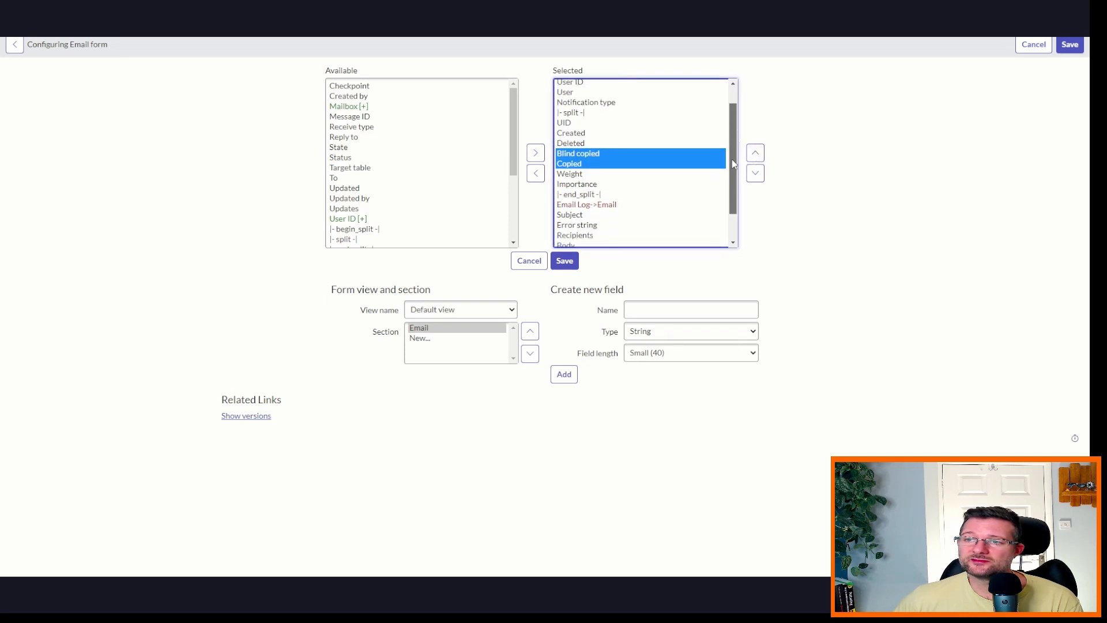
click(754, 173)
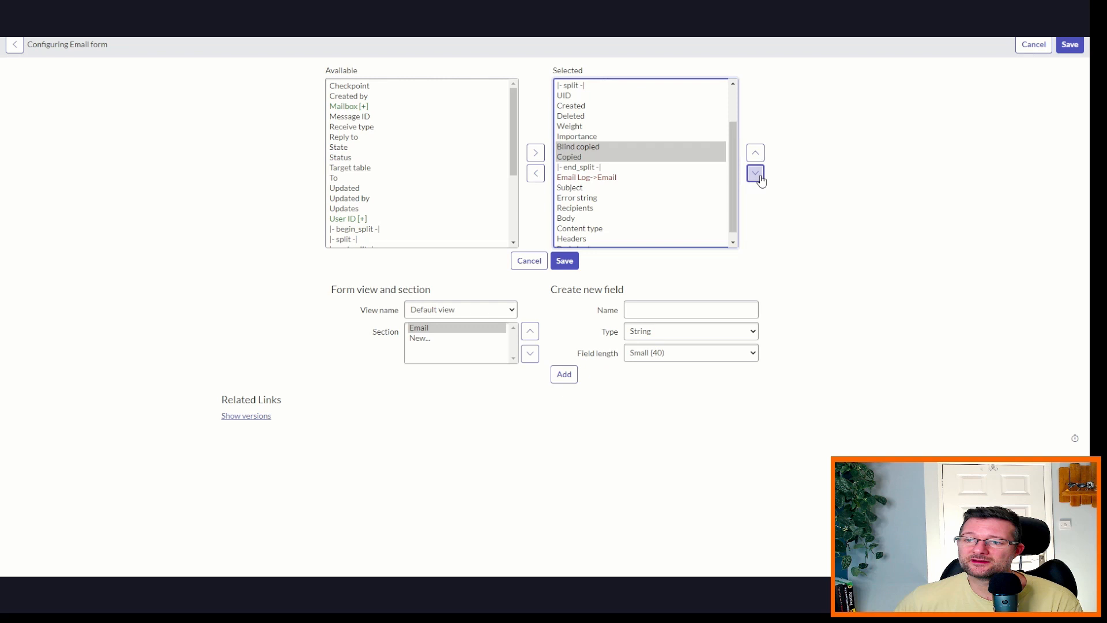
click(754, 173)
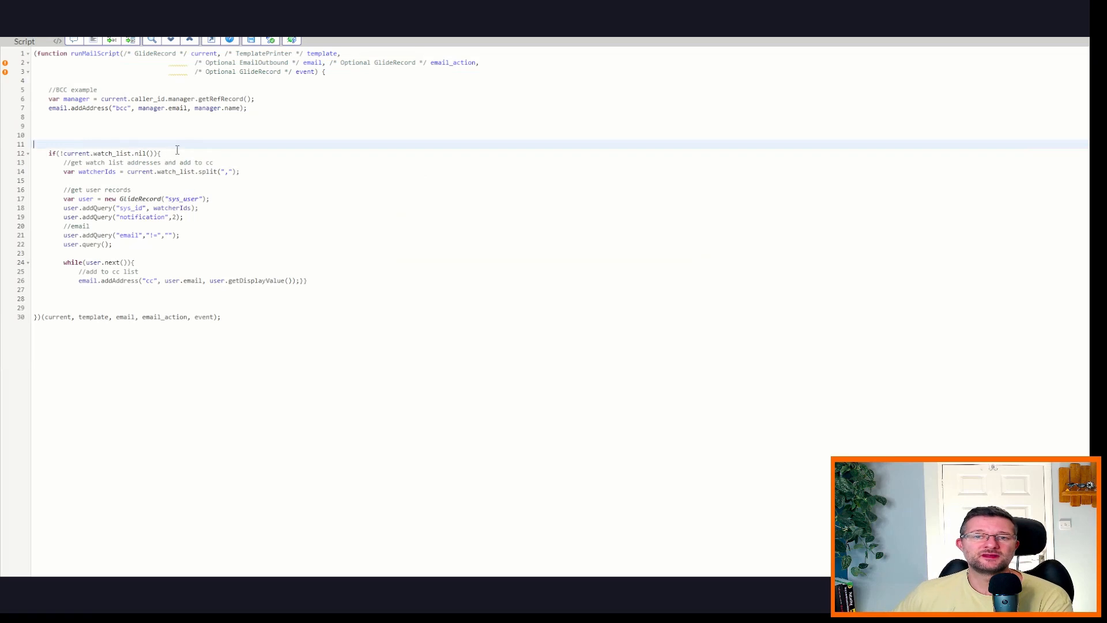
- Place the cursor on the empty line above the watch list code to begin the CC block
click(169, 152)
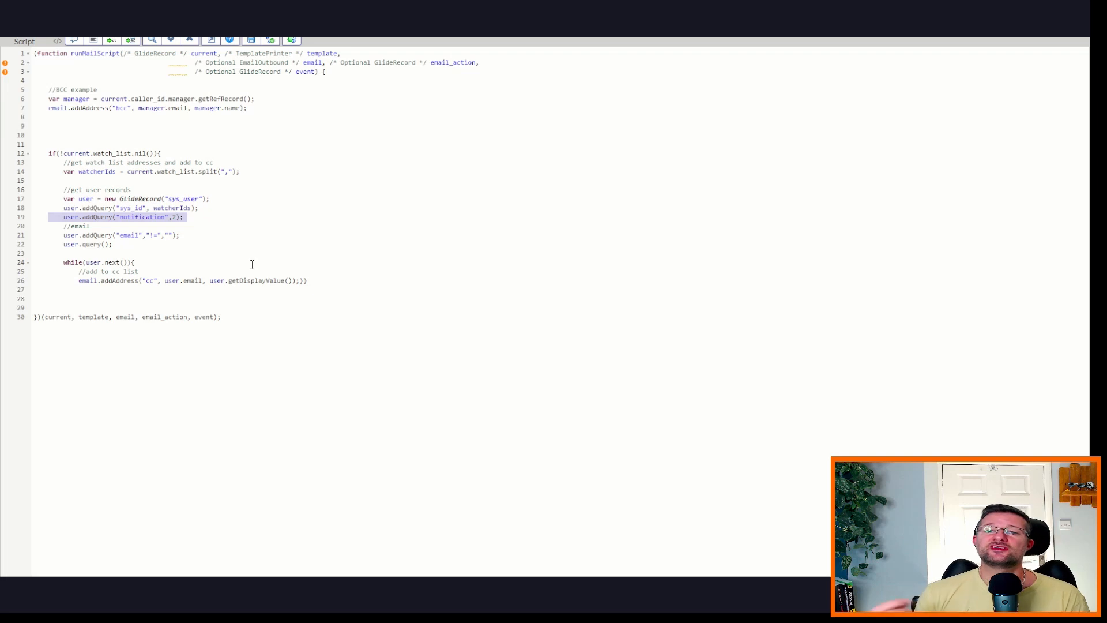
mouse_move(202, 235)
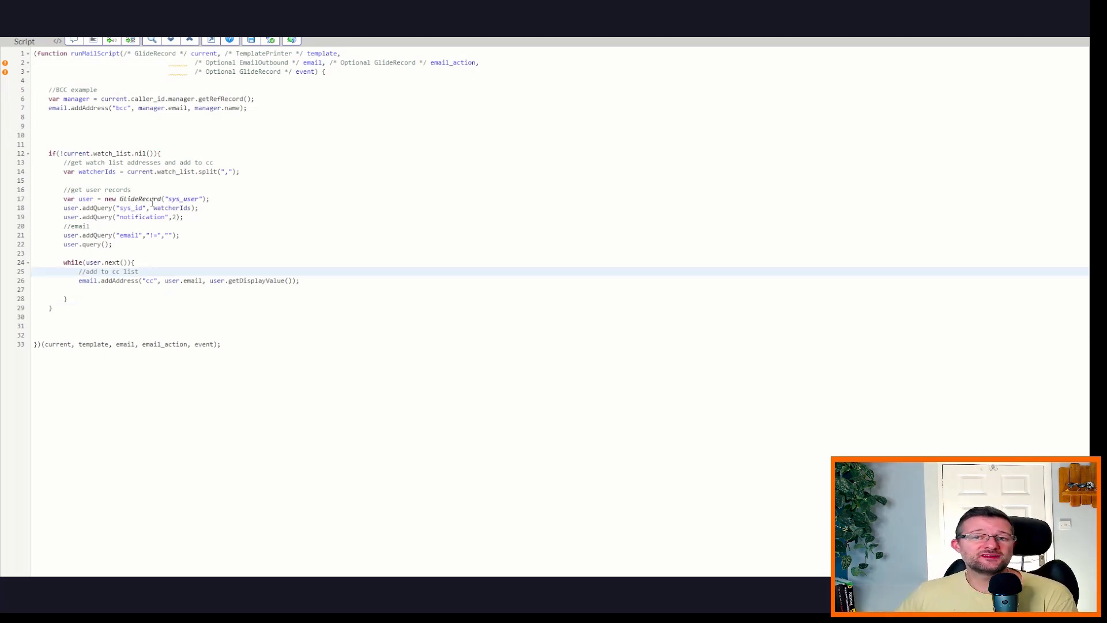
double_click(57, 107)
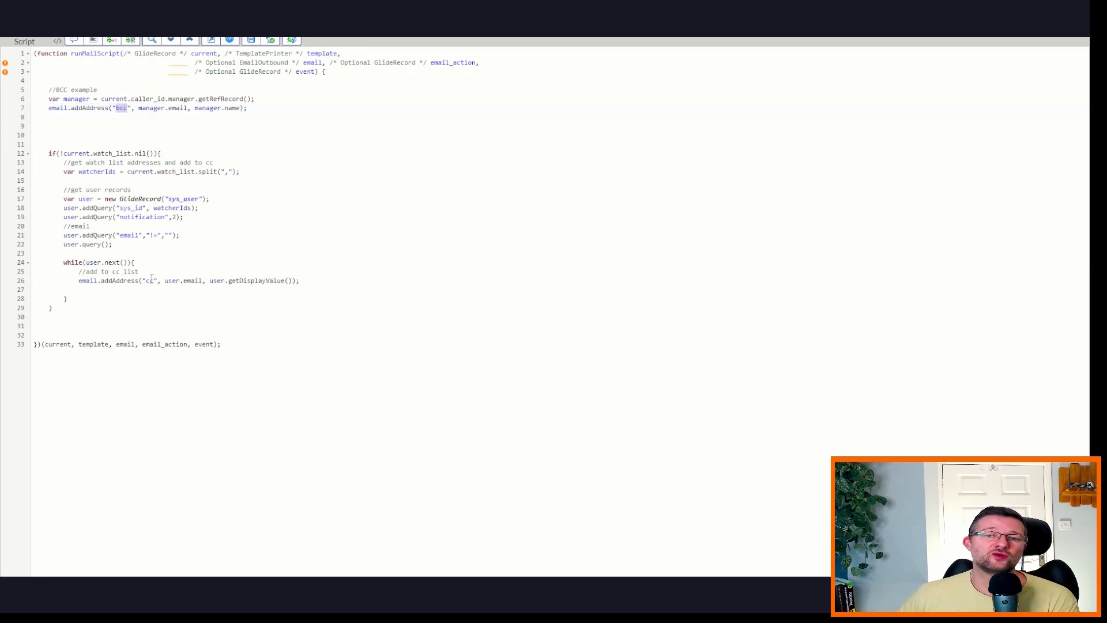
double_click(147, 280)
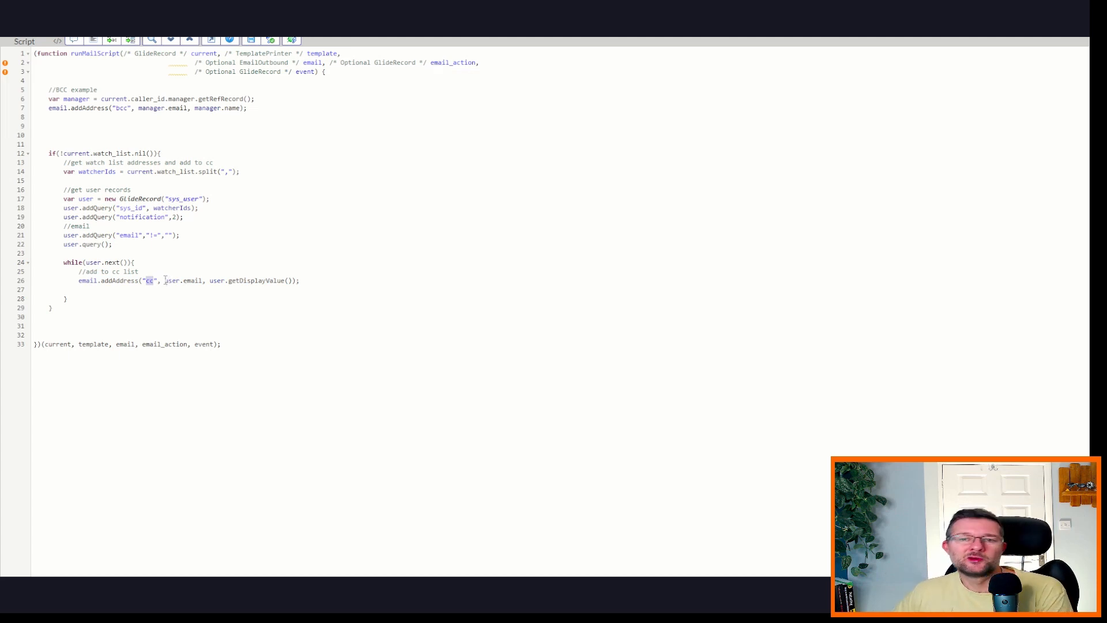
double_click(185, 280)
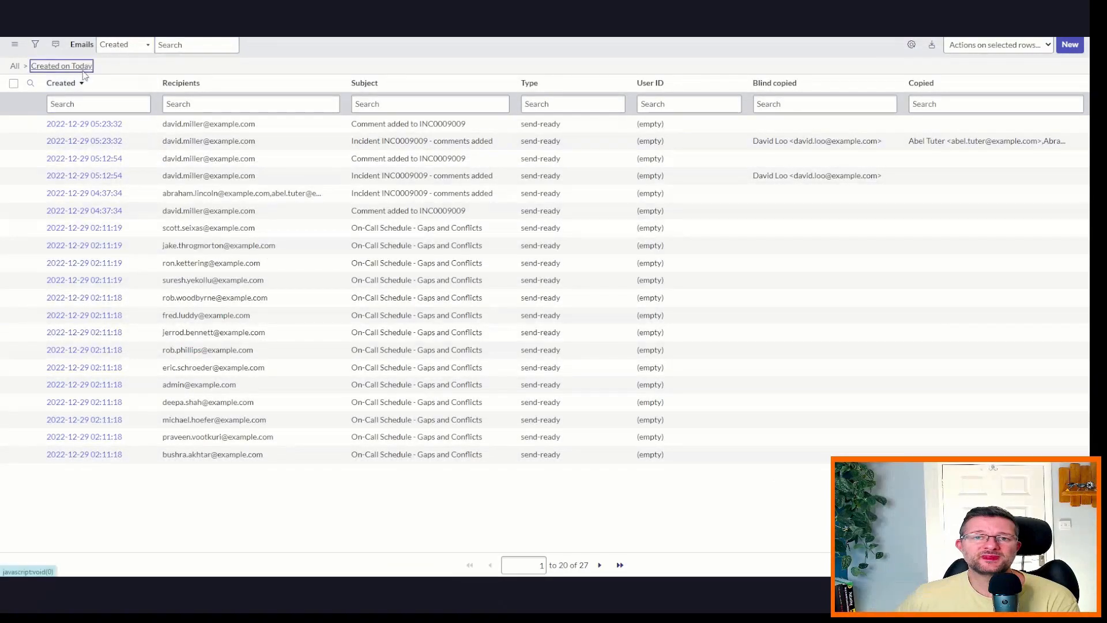
- Refresh today's emails and confirm Abel Tuter and Abraham Lincoln under Copied
click(98, 104)
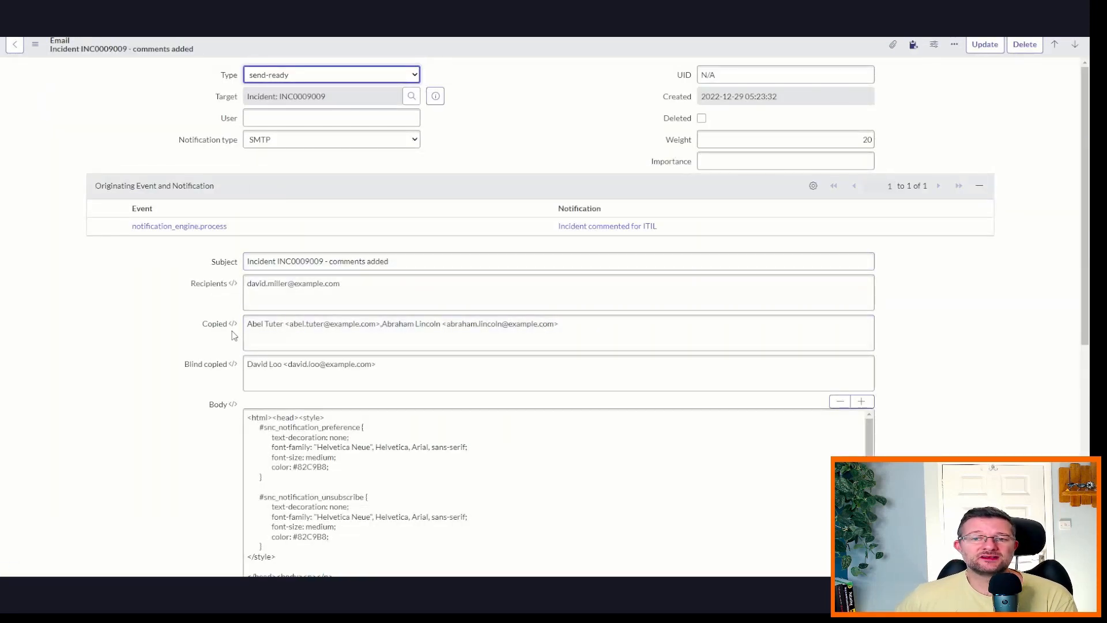
click(416, 333)
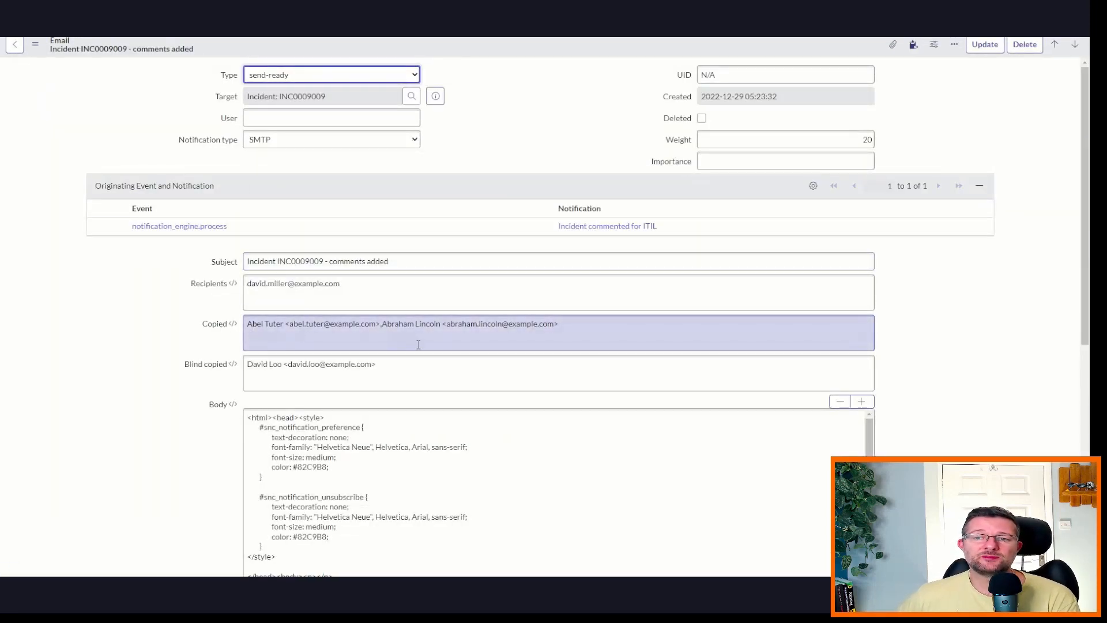